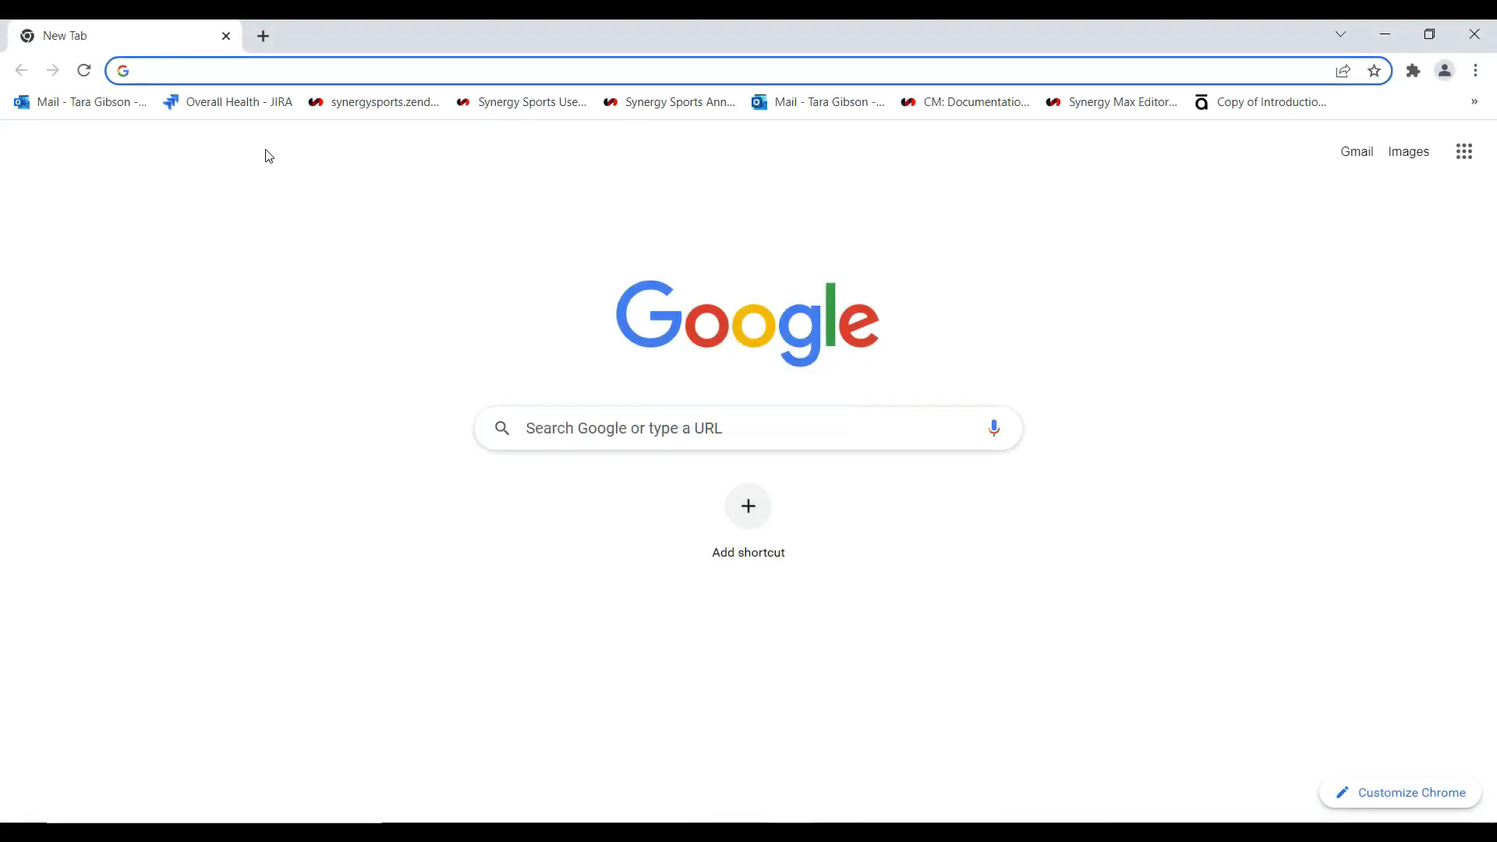
Load the synergysportstech.com softball Windows client page and download setup.exe via Install.
type("https://www.synergysportstech.com/apps/softball/client/production/windows/")
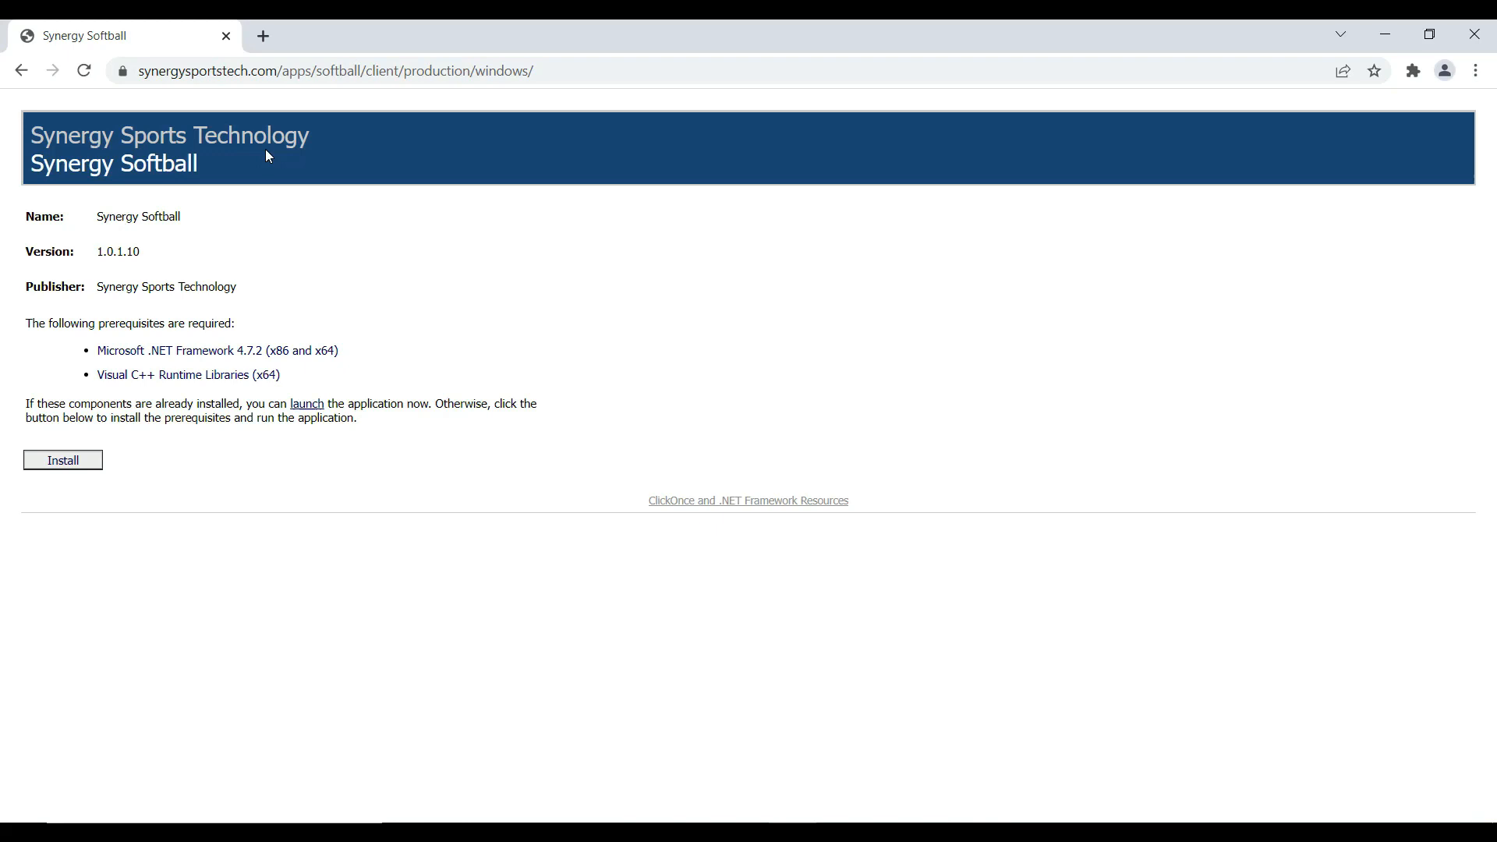
mouse_move(86, 451)
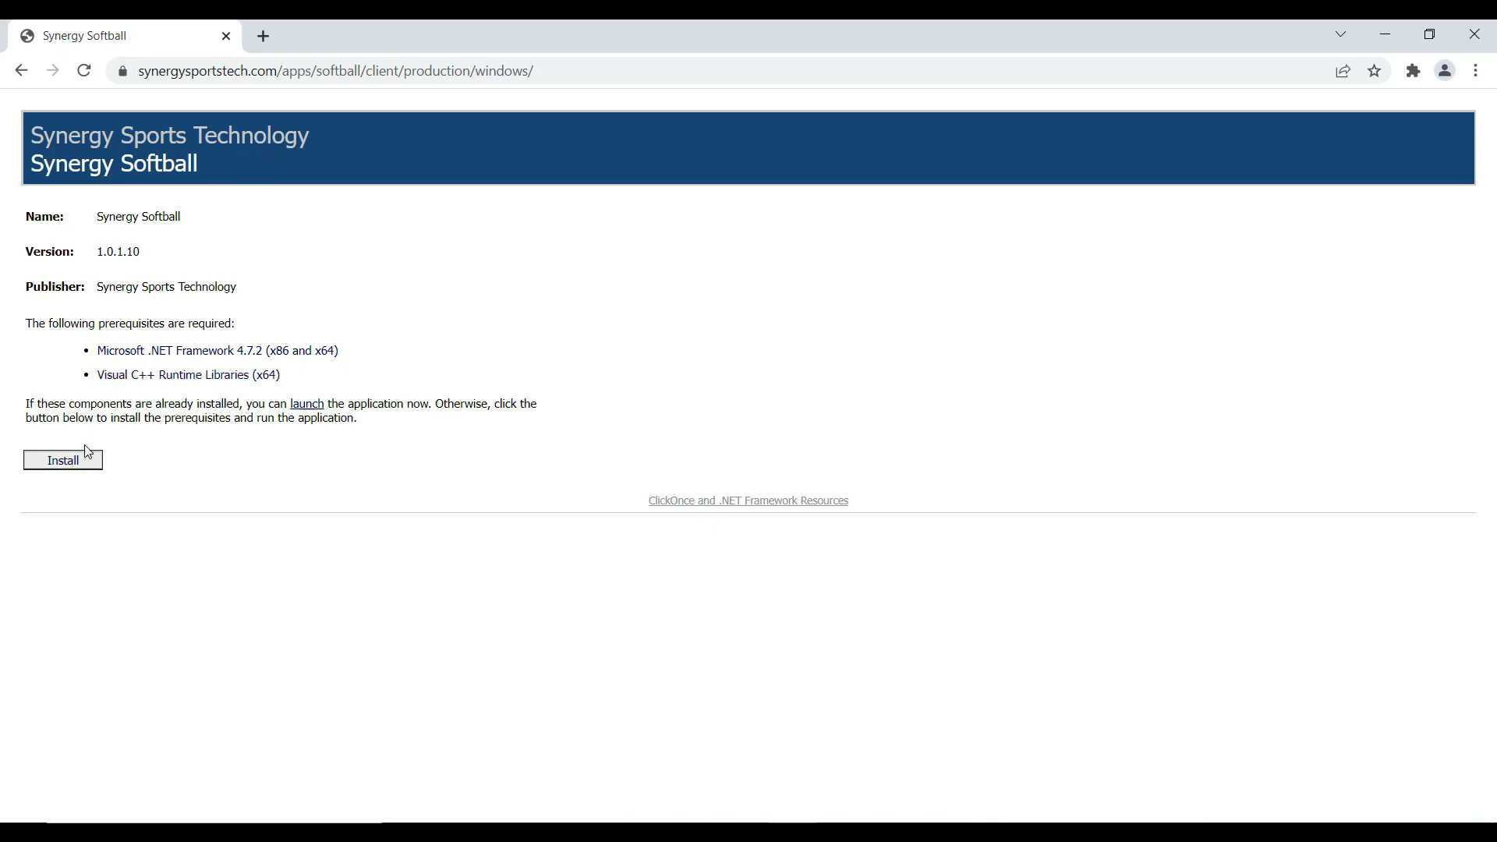
left_click(63, 458)
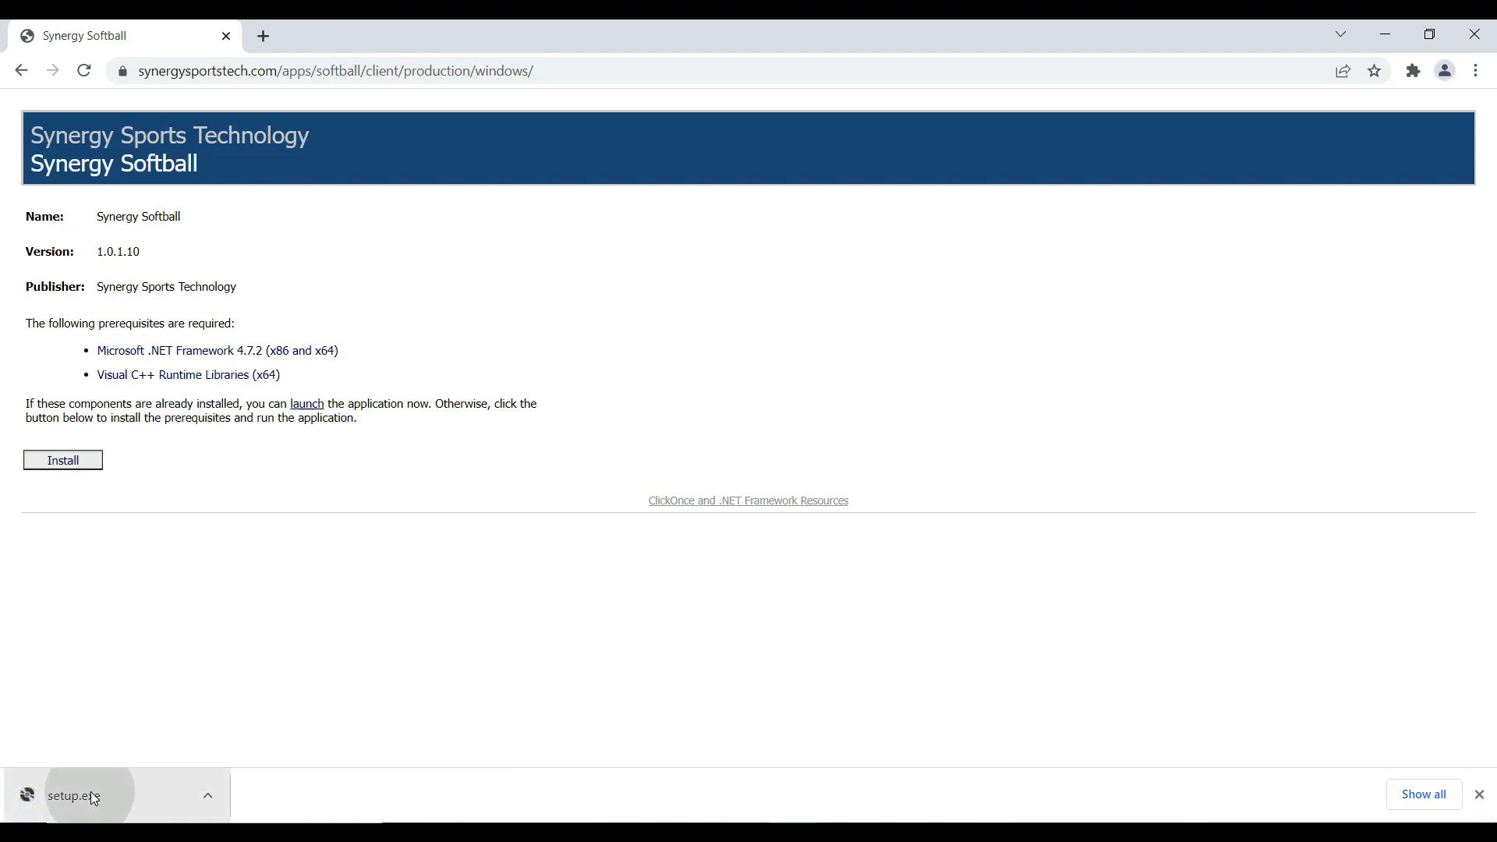
Run the downloaded setup.exe and confirm the security warning to install Synergy Softball.
left_click(90, 795)
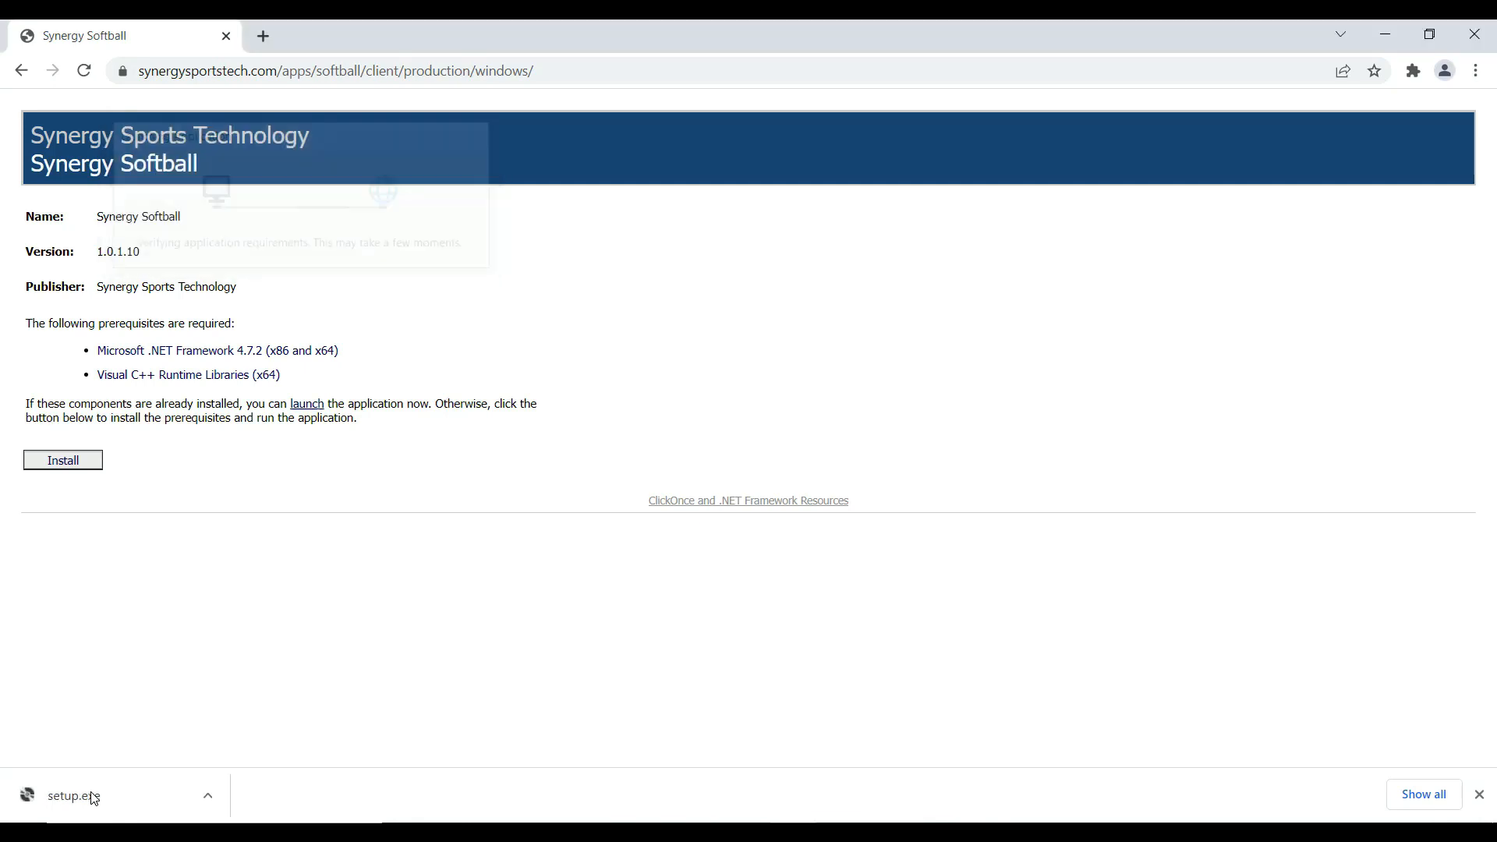
left_click(63, 460)
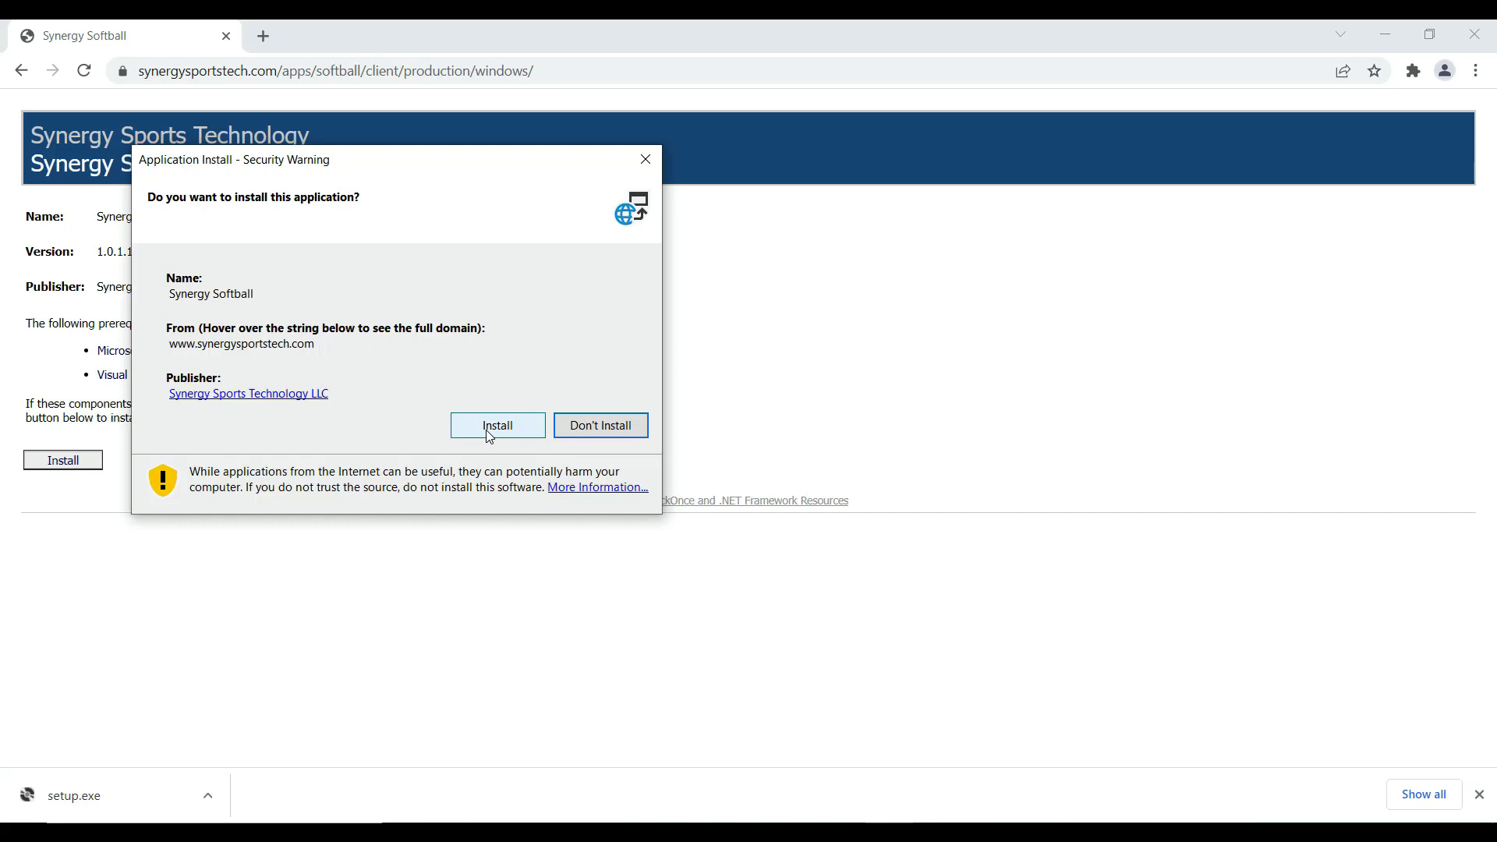
left_click(496, 424)
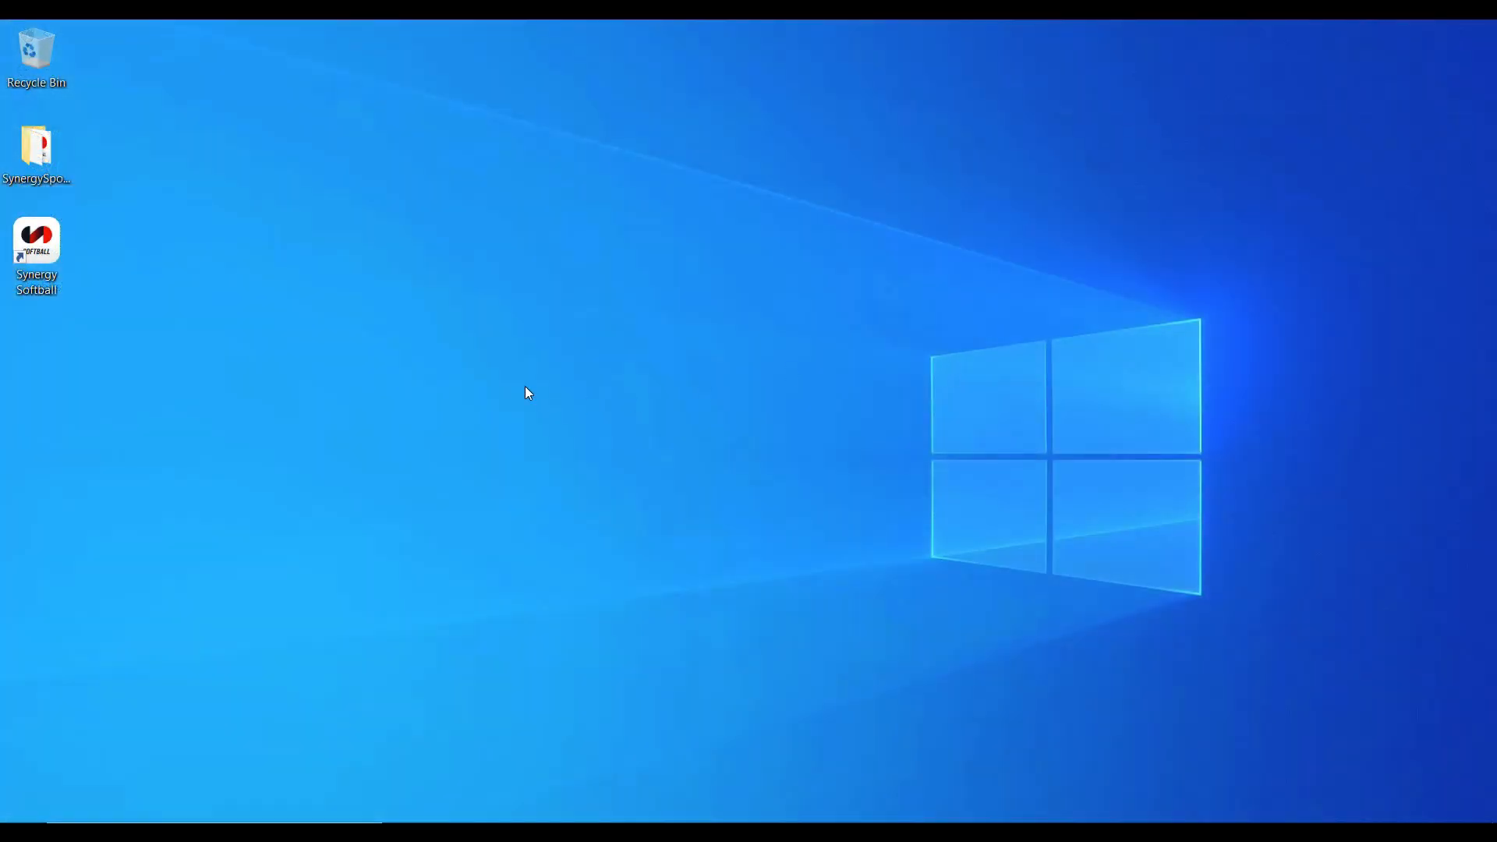
Launch Synergy Softball from its desktop shortcut and choose 'Click here to log in'.
left_click(36, 239)
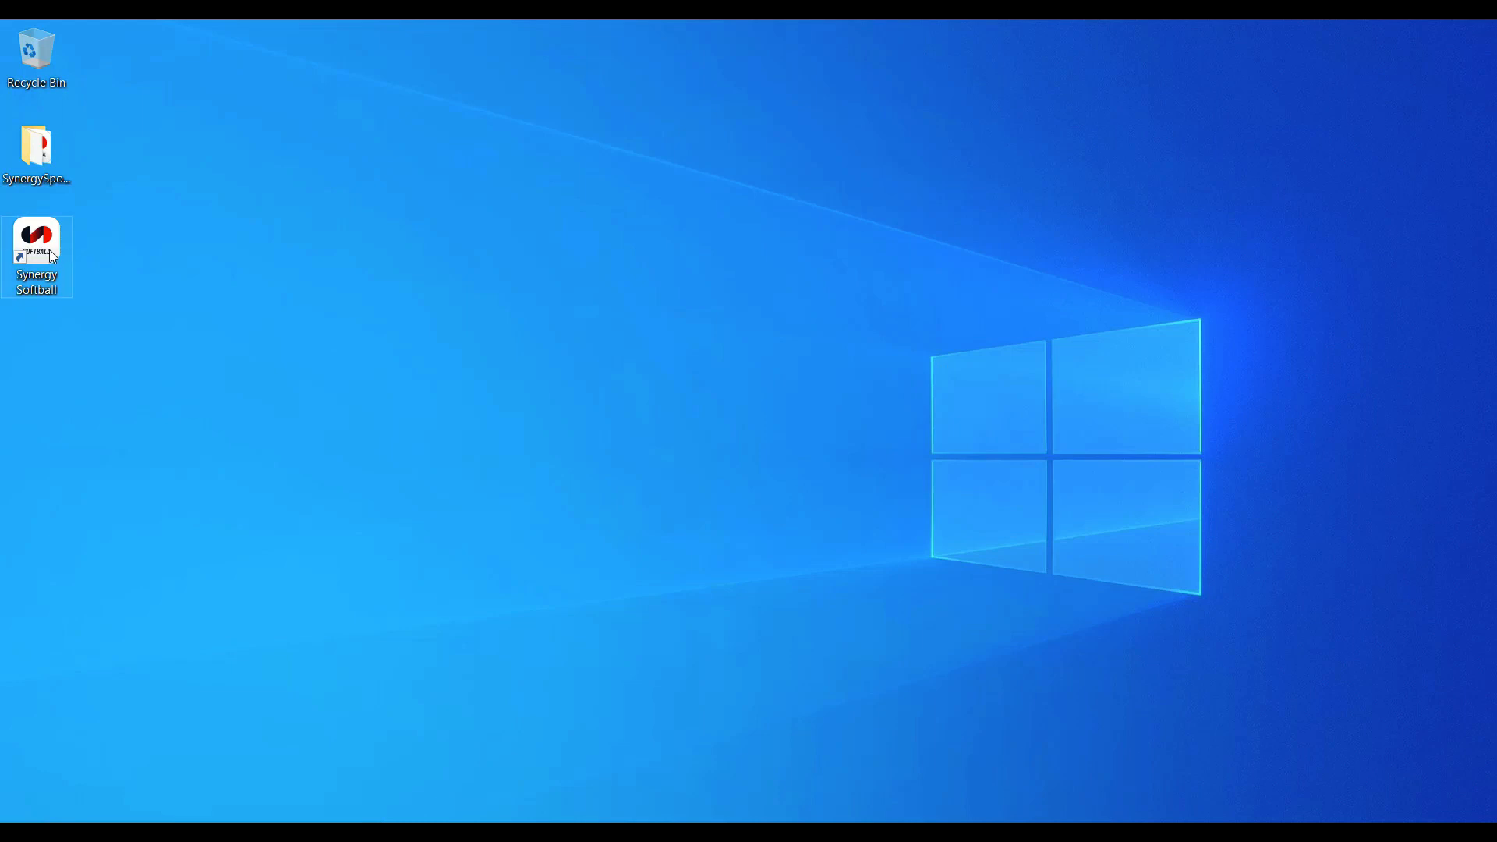
mouse_move(36, 238)
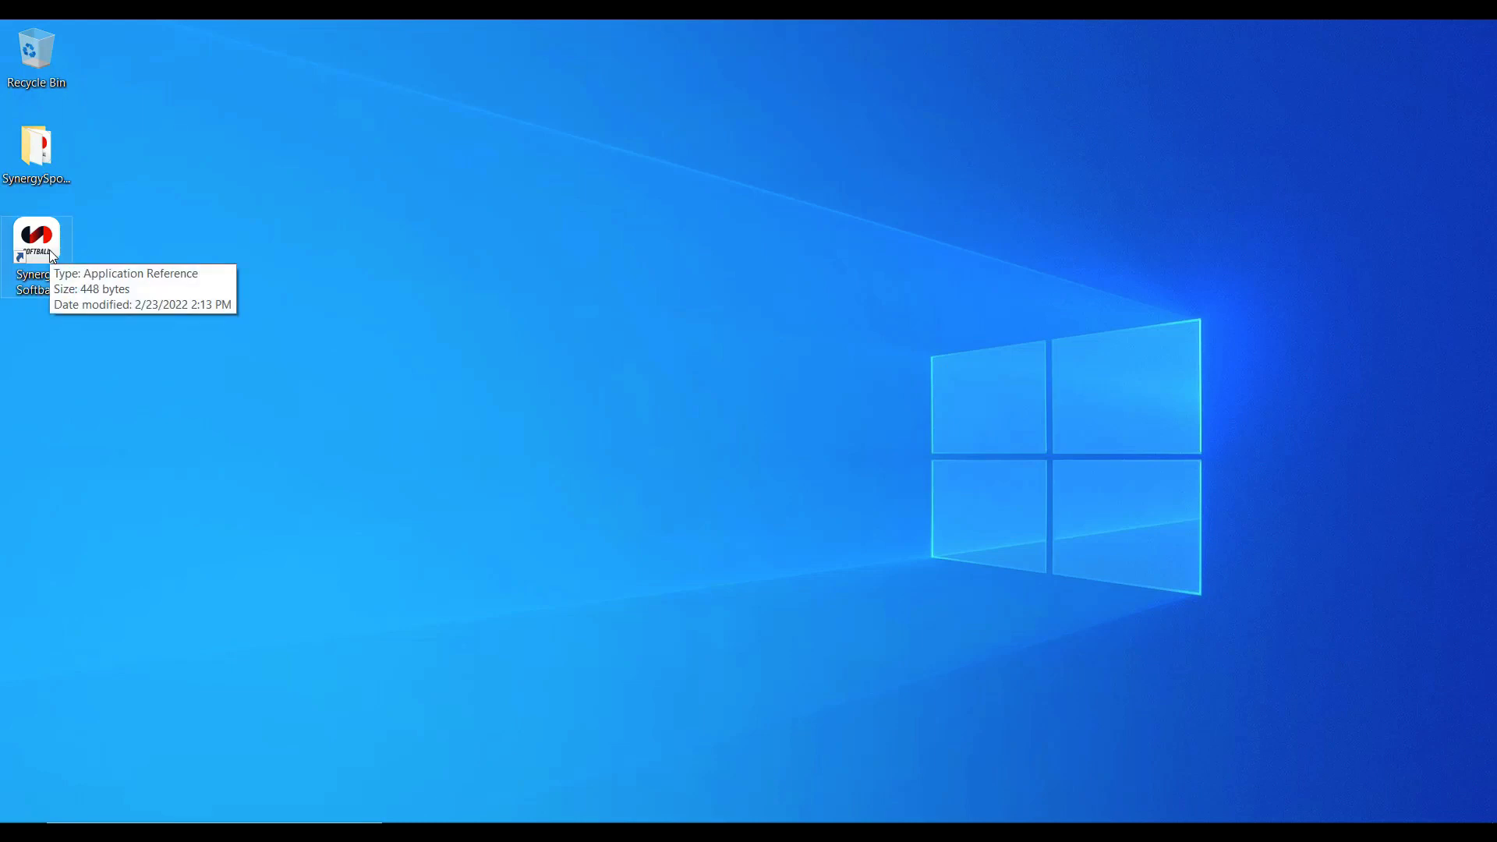
mouse_move(129, 268)
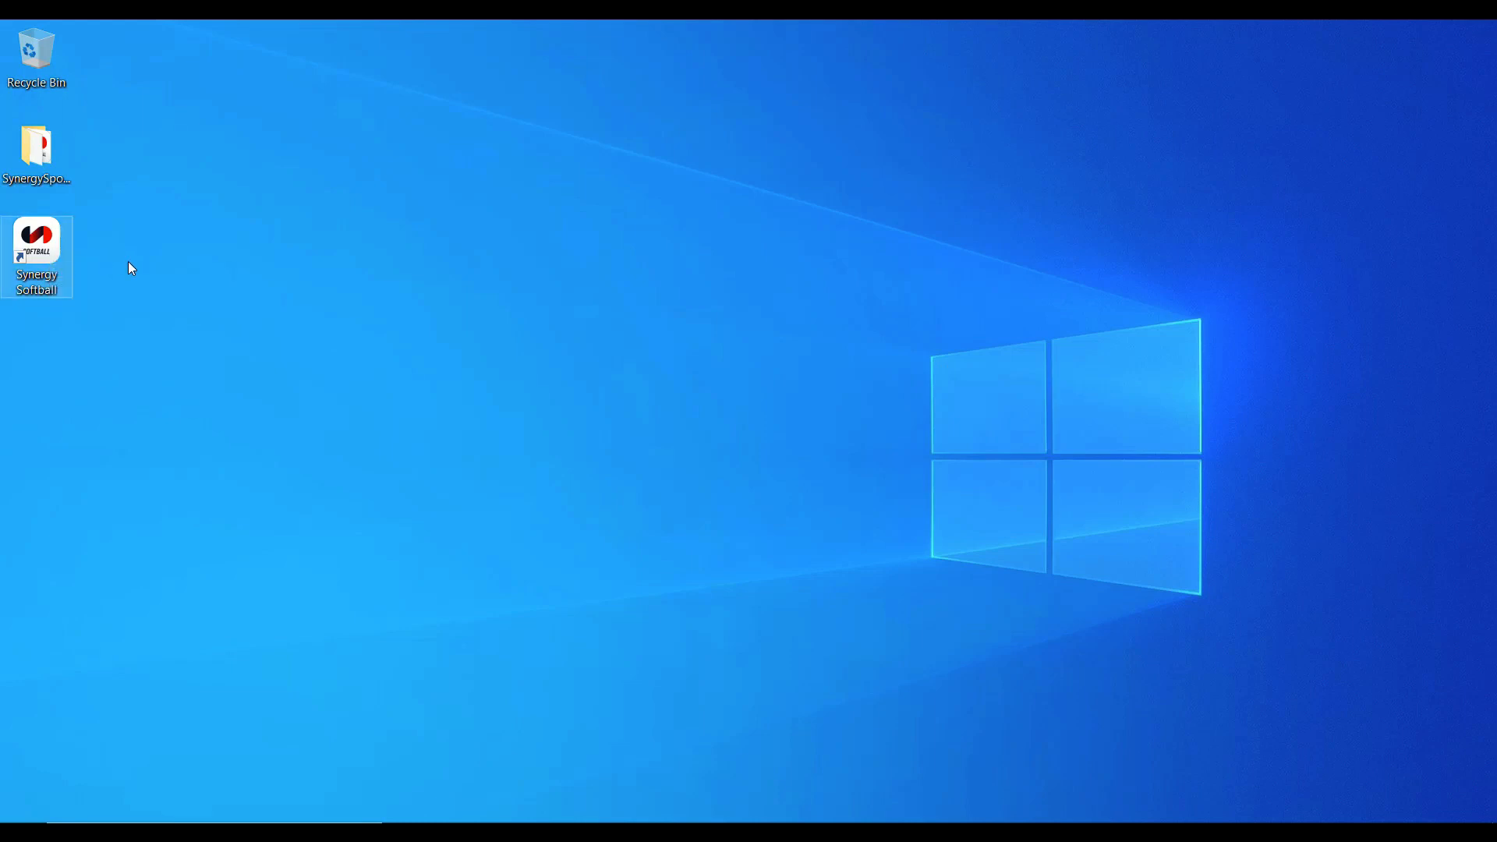
double_click(36, 242)
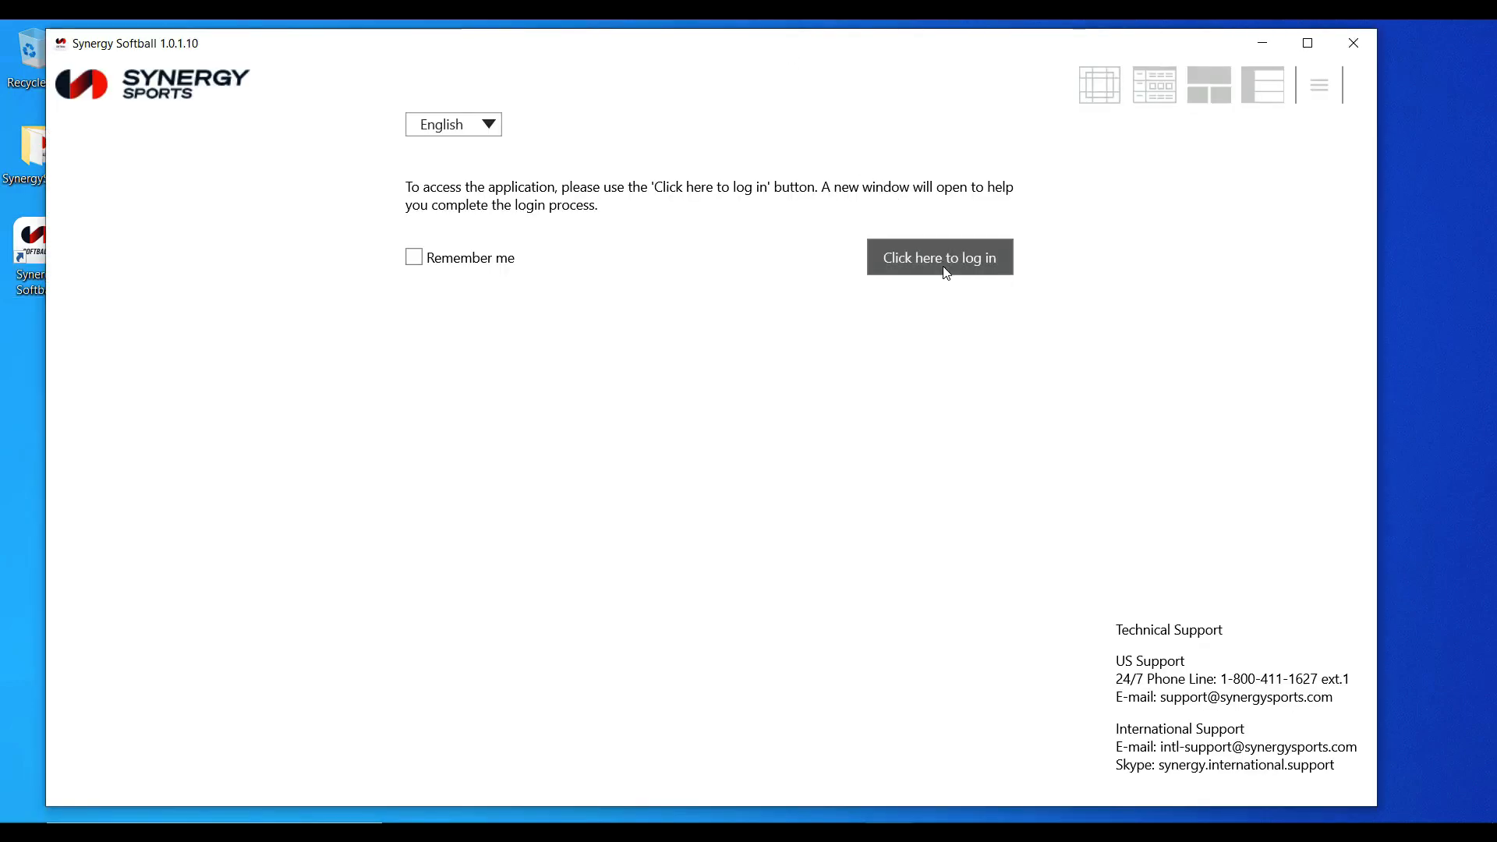
left_click(938, 257)
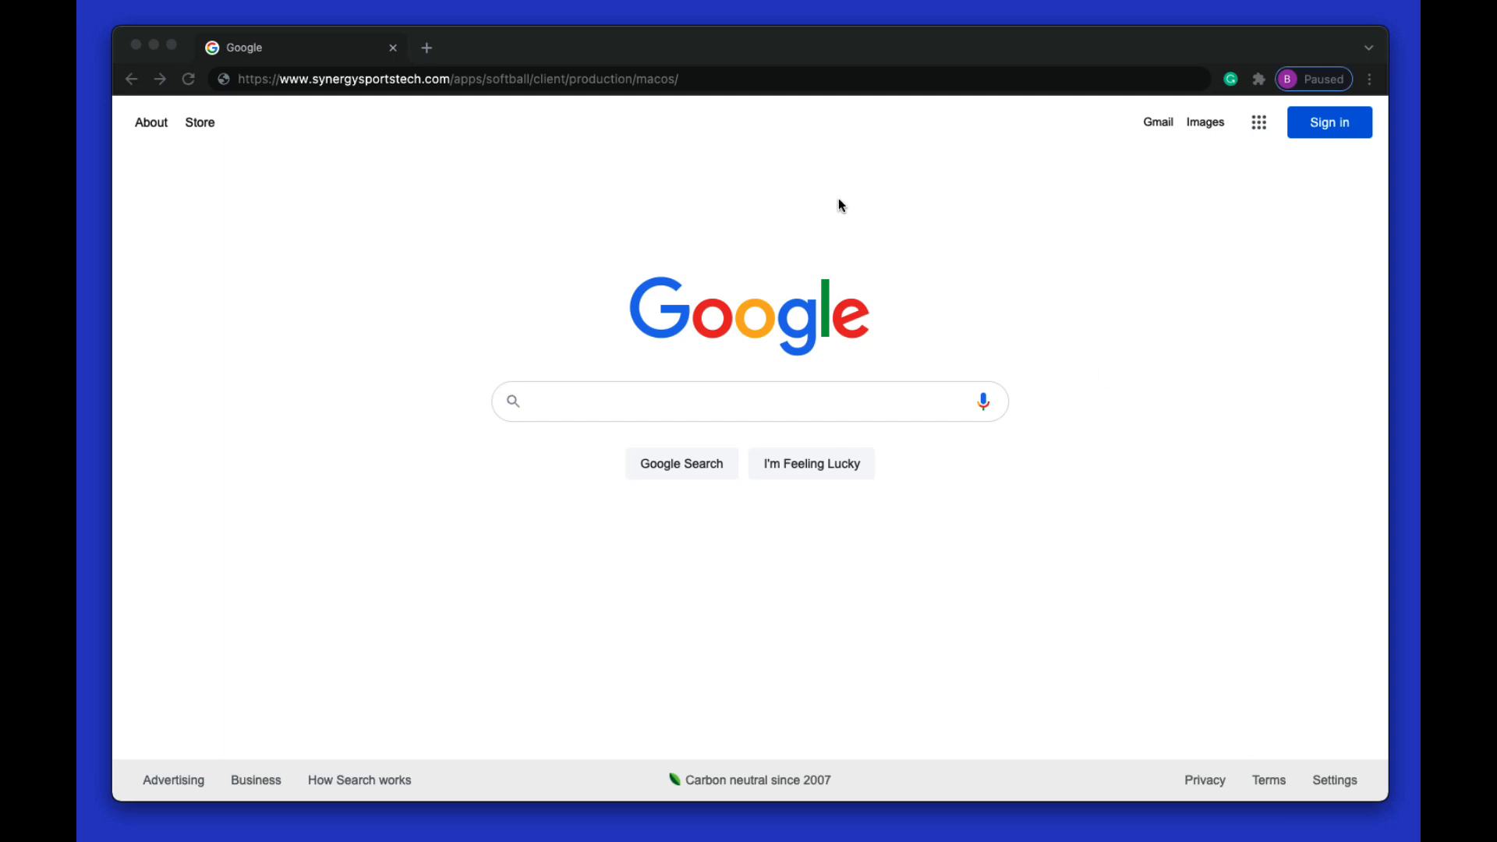
Download the Synergy Softball .dmg from the macOS page and open it from the downloads bar.
left_click(687, 80)
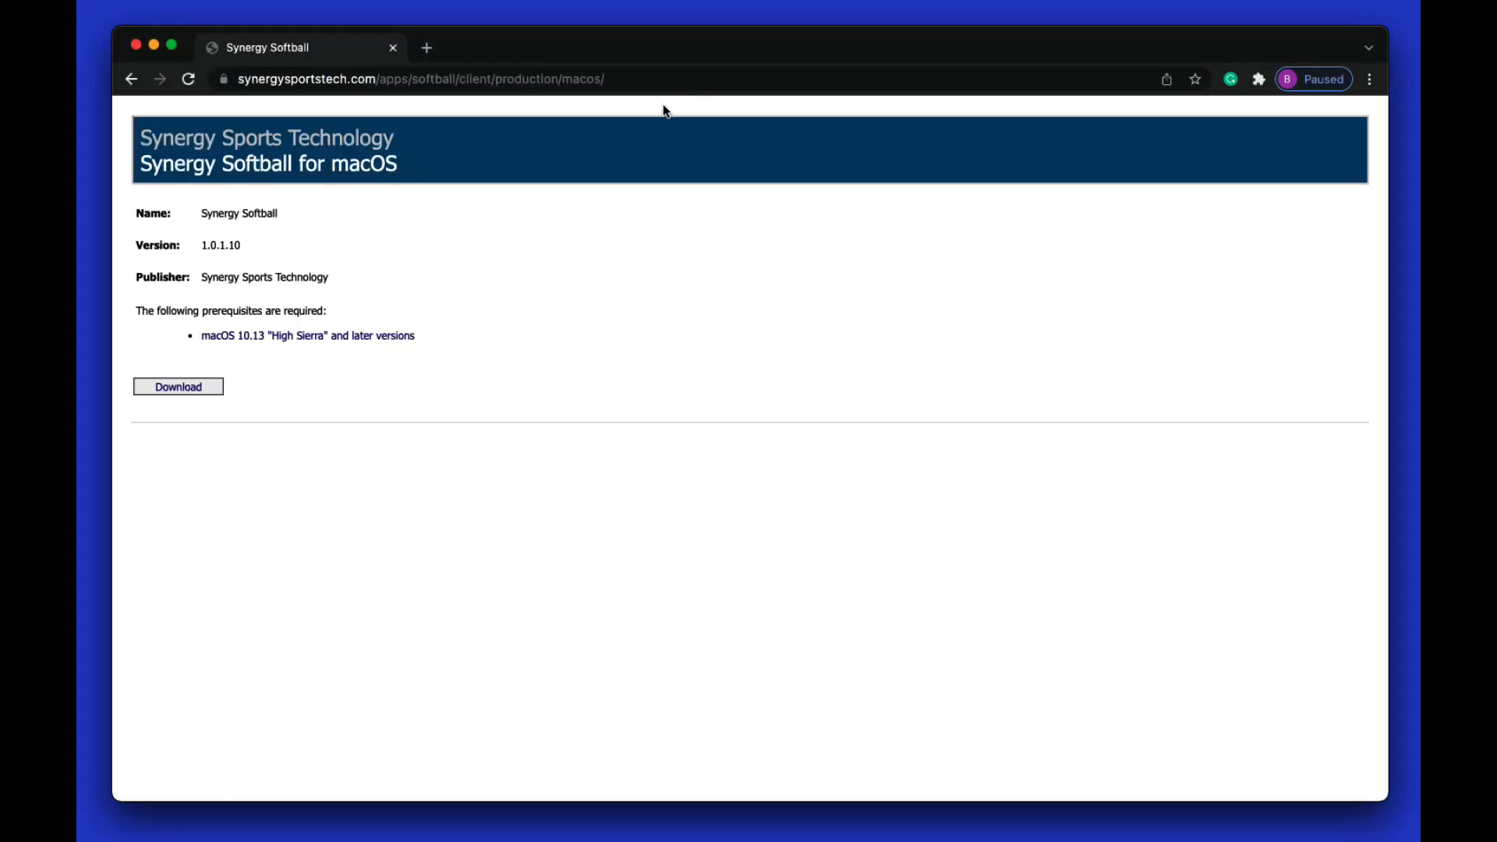
left_click(178, 387)
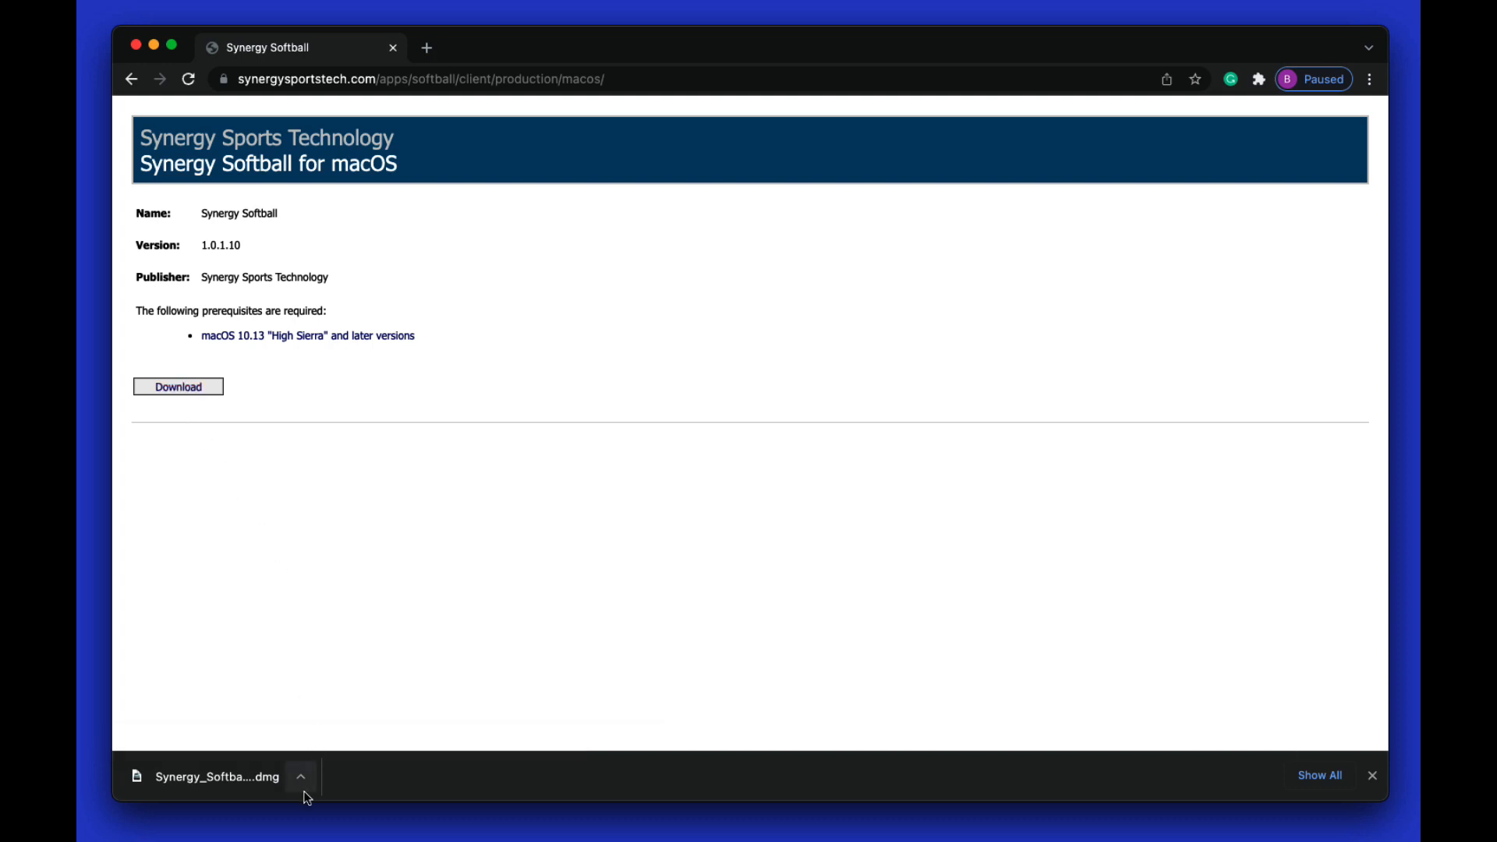
left_click(299, 777)
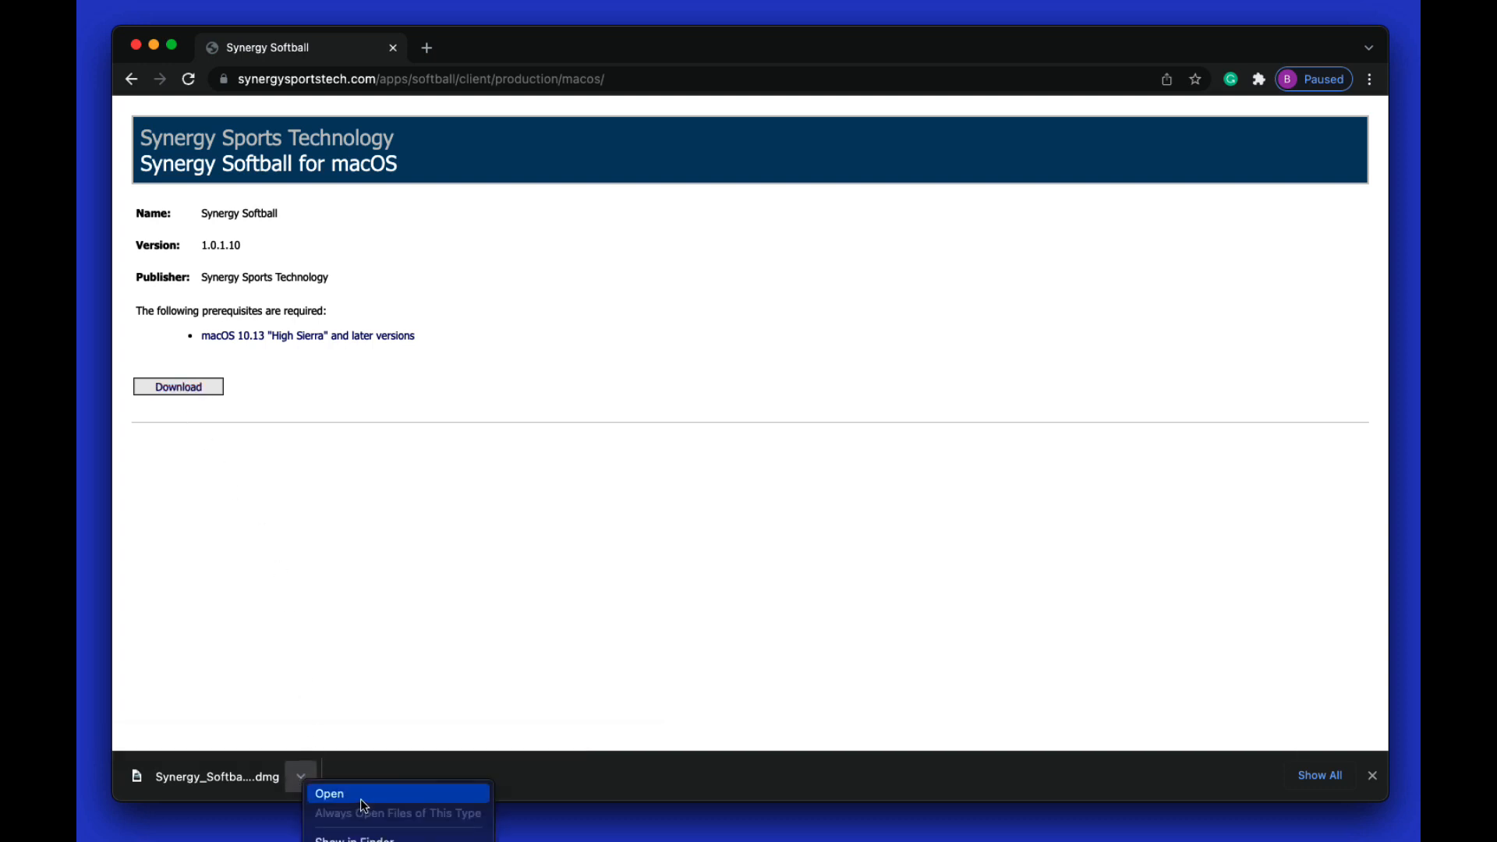
left_click(330, 793)
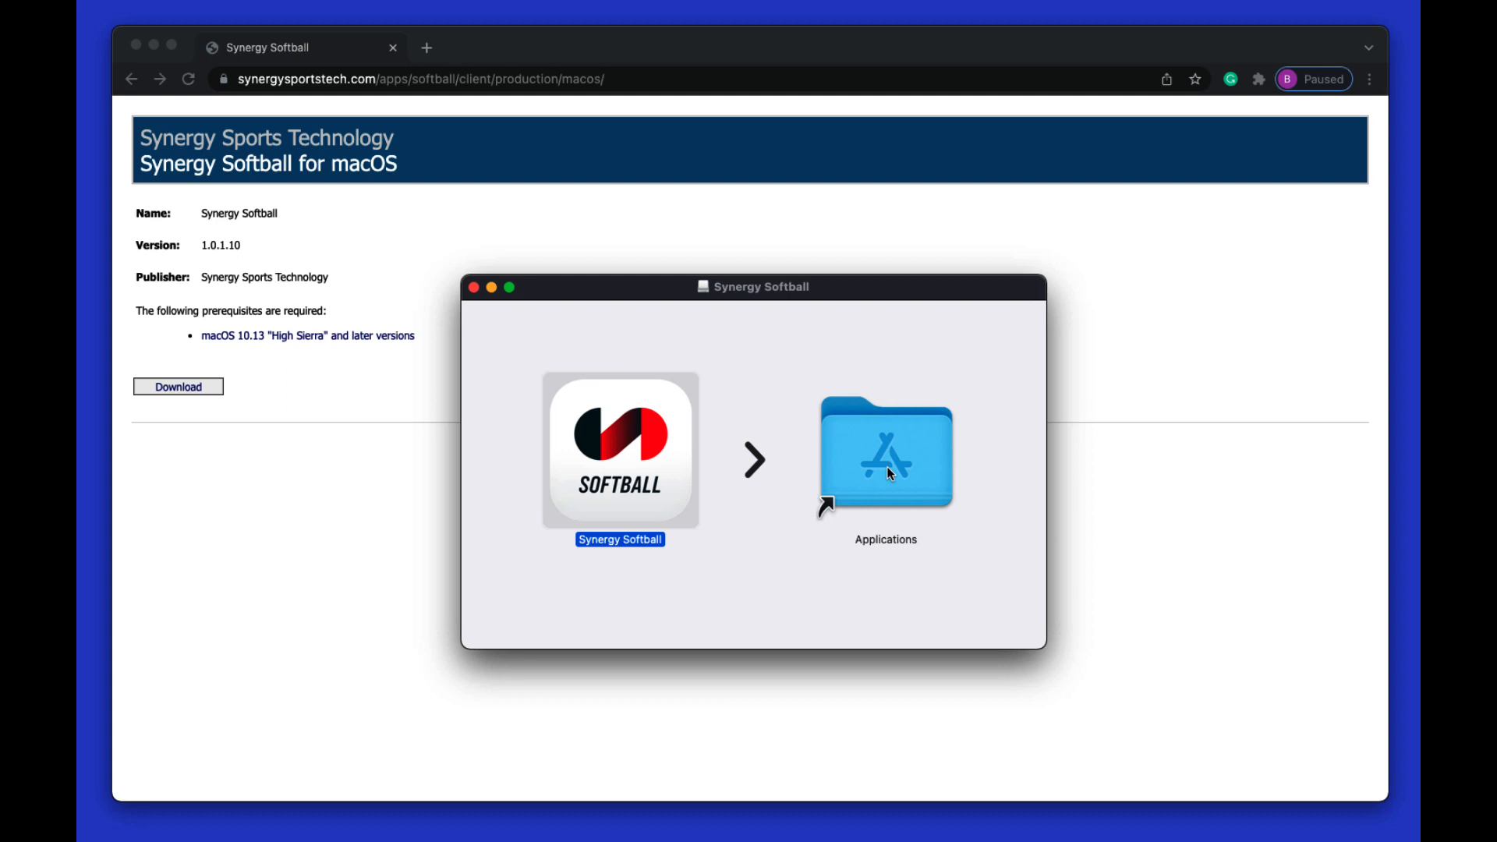
Open Applications from the disk image and launch Synergy Softball from it.
left_click(886, 451)
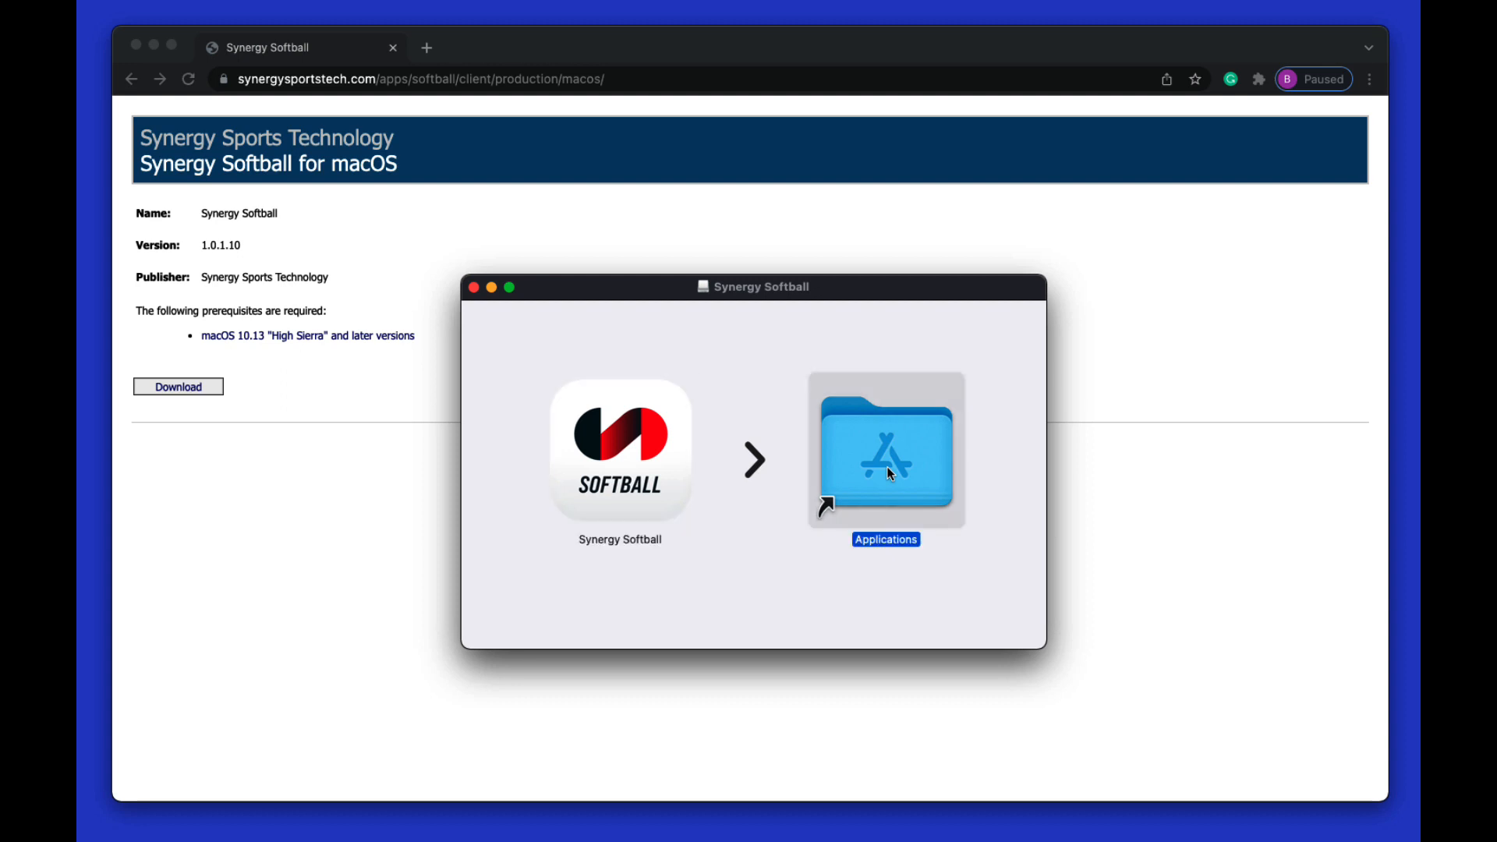
double_click(886, 450)
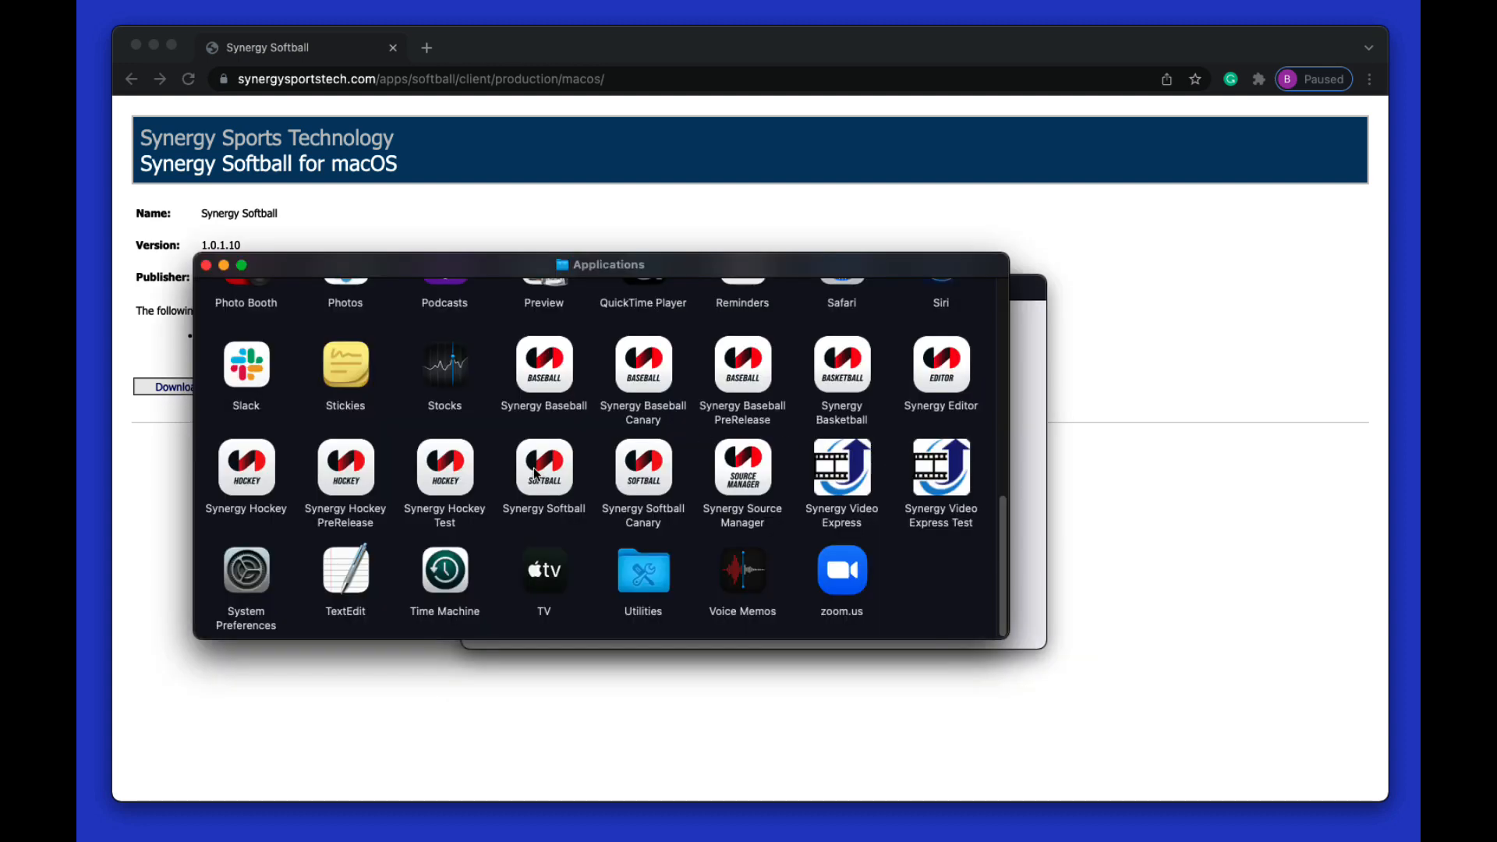
left_click(543, 468)
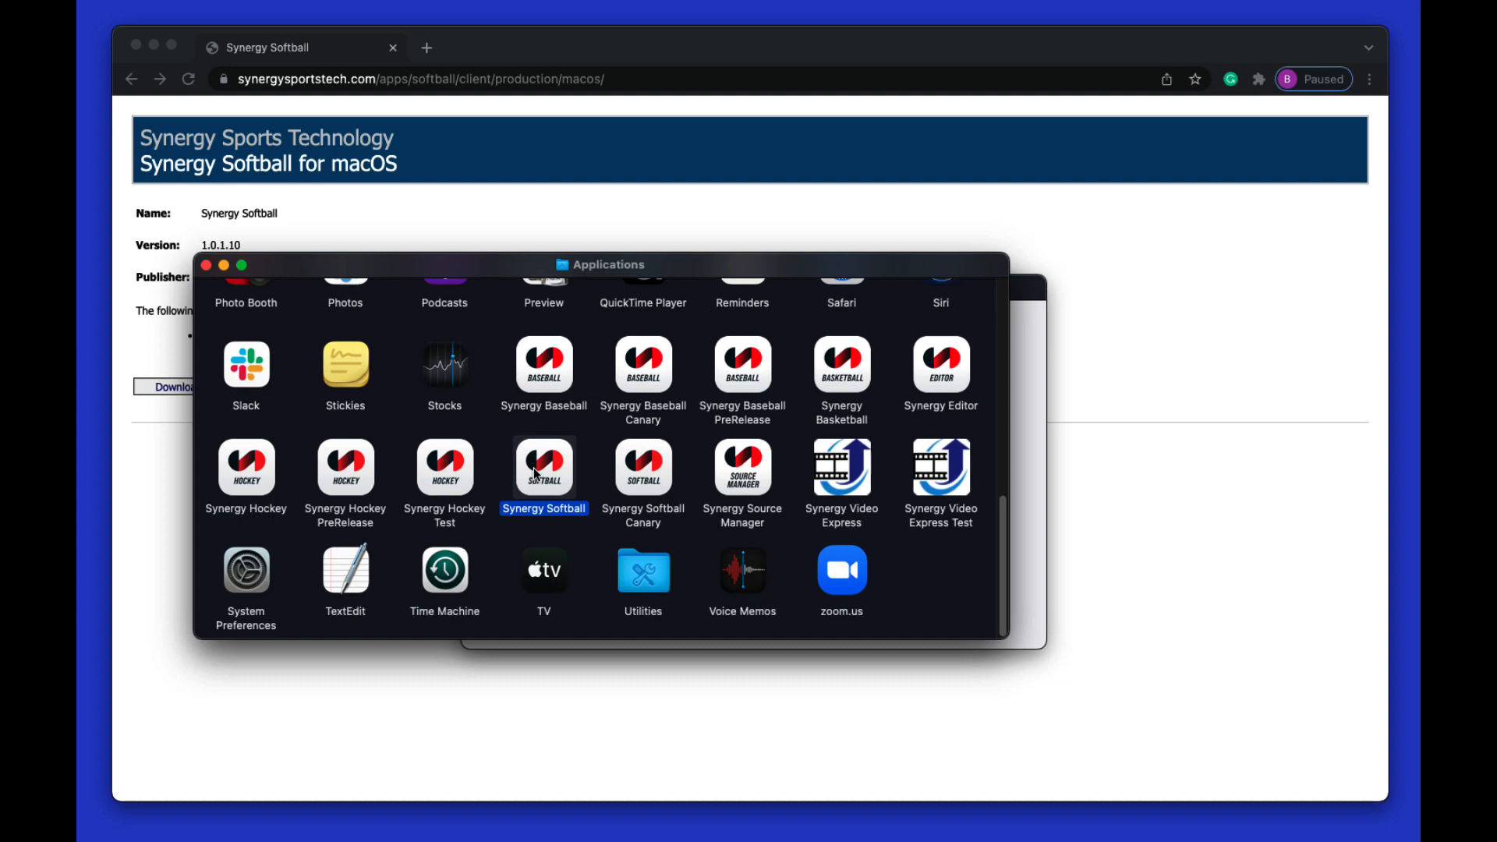
double_click(543, 468)
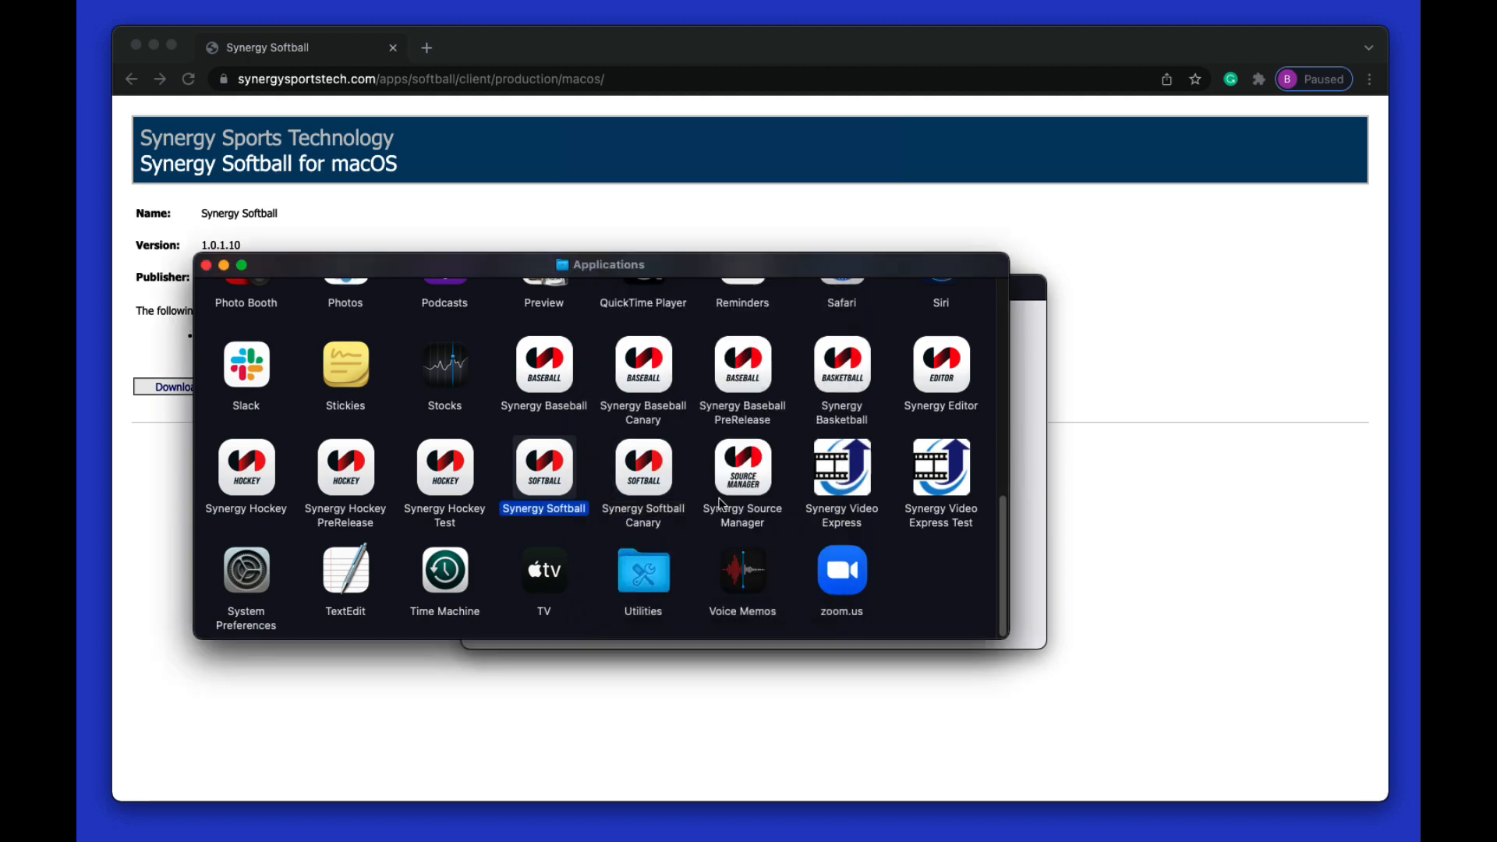
double_click(543, 466)
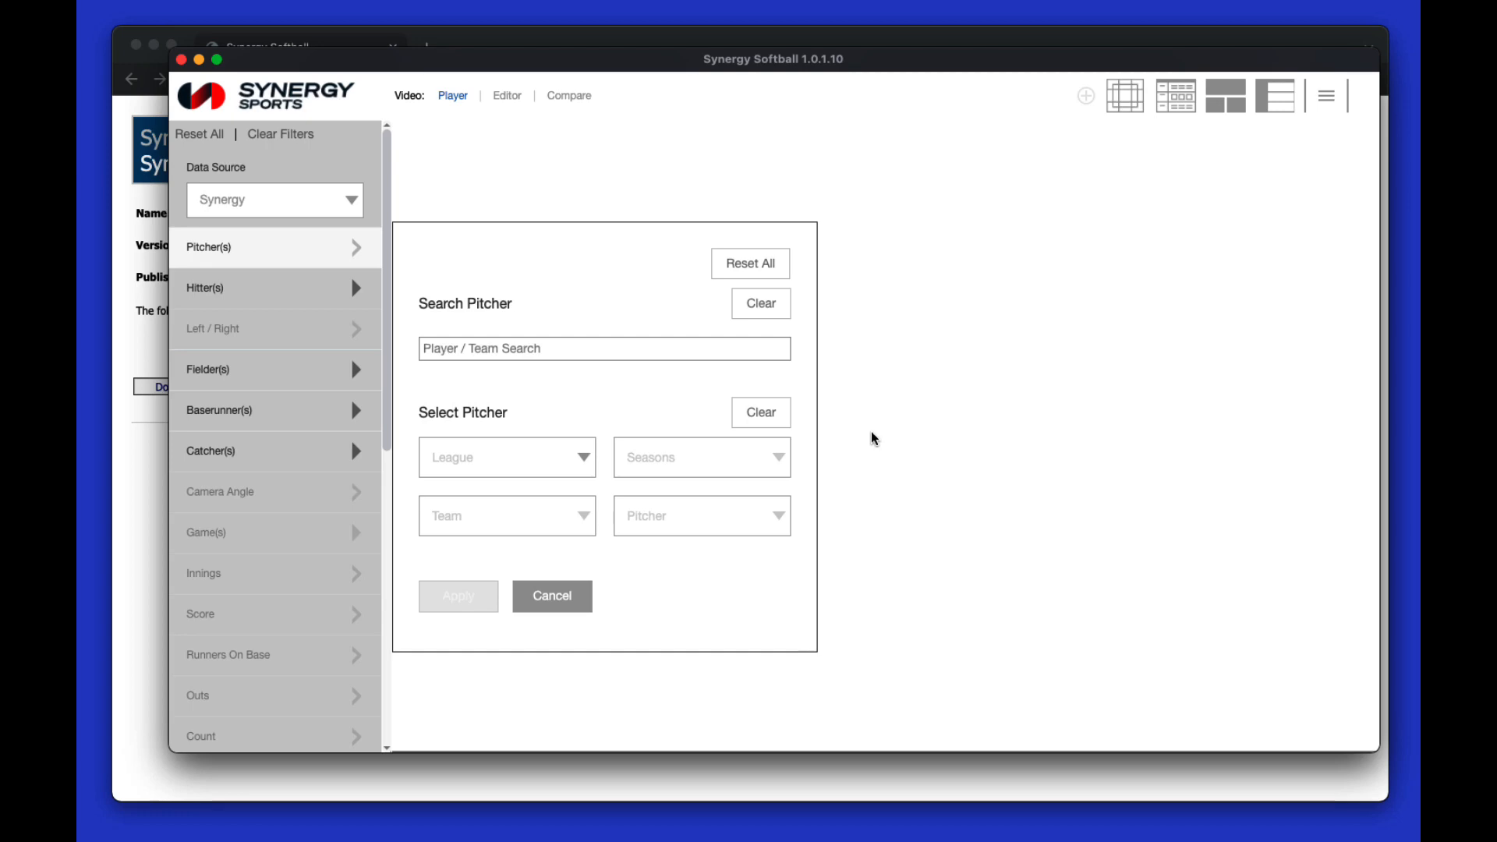
mouse_move(160, 70)
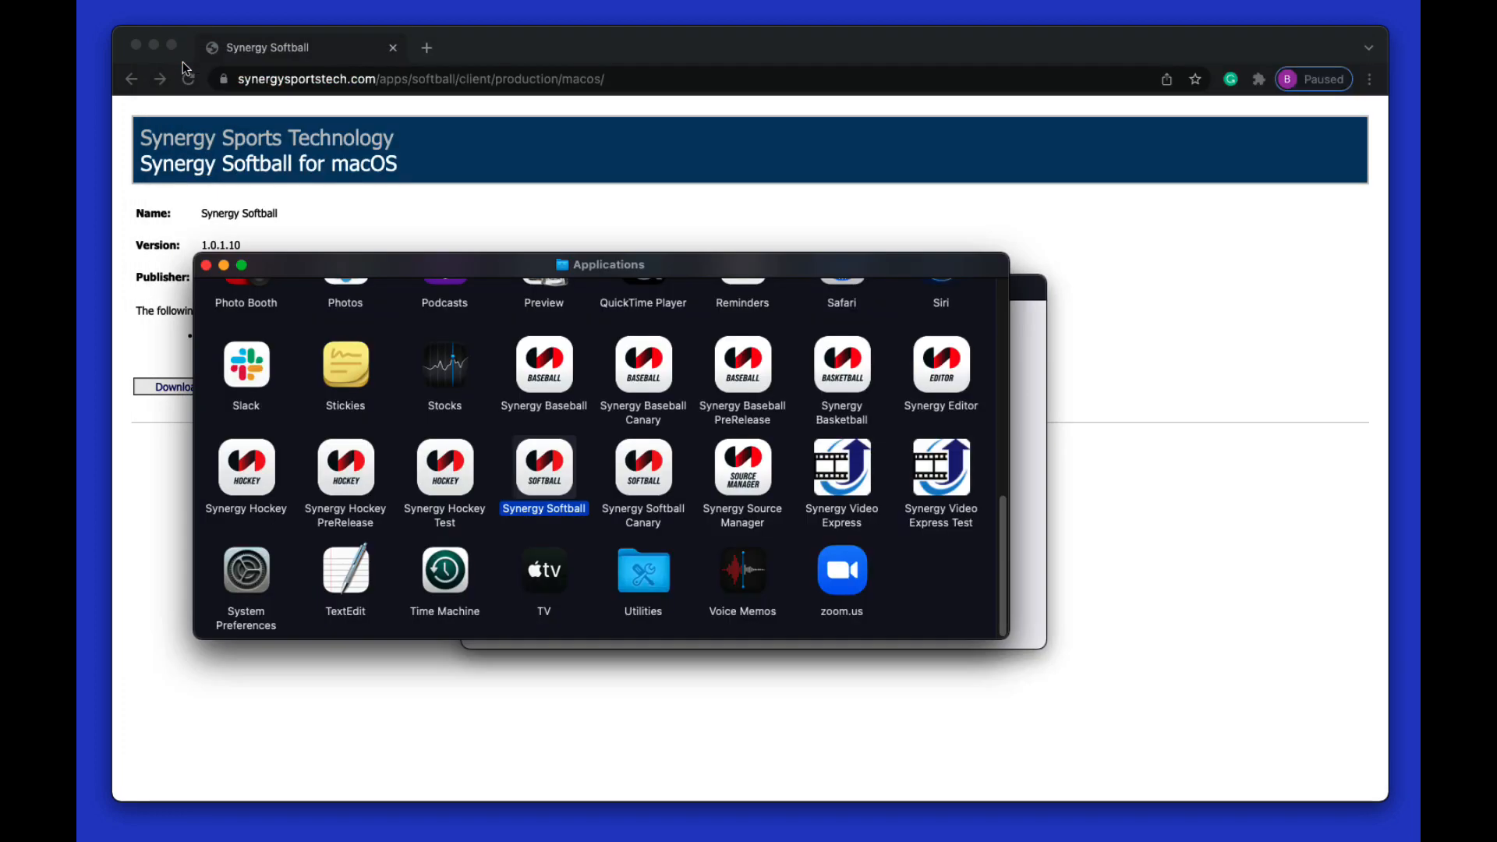
mouse_move(675, 500)
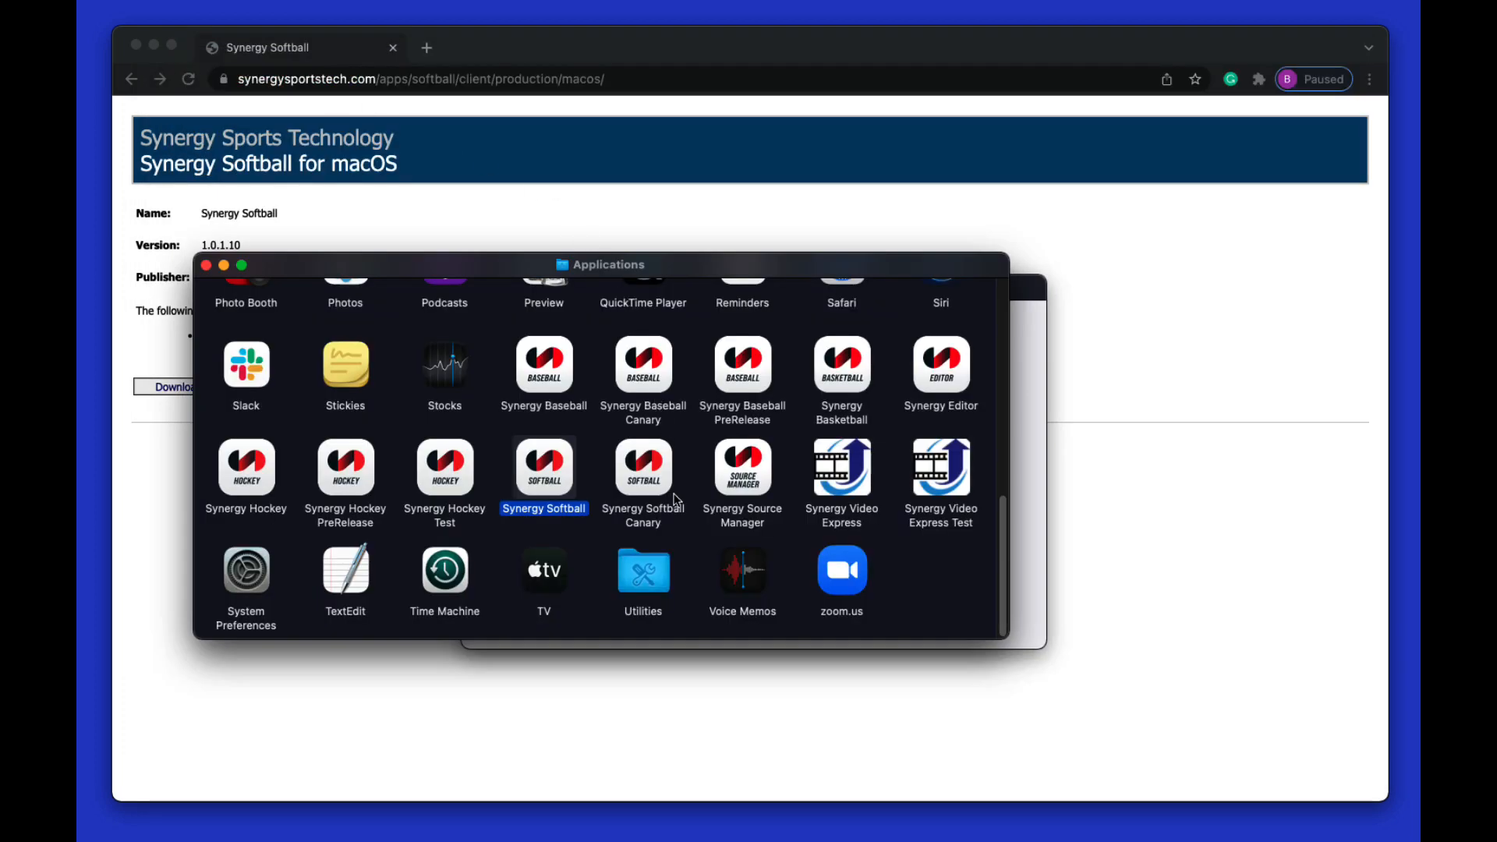
Open System Preferences from Applications and go to Security & Privacy, General.
left_click(245, 570)
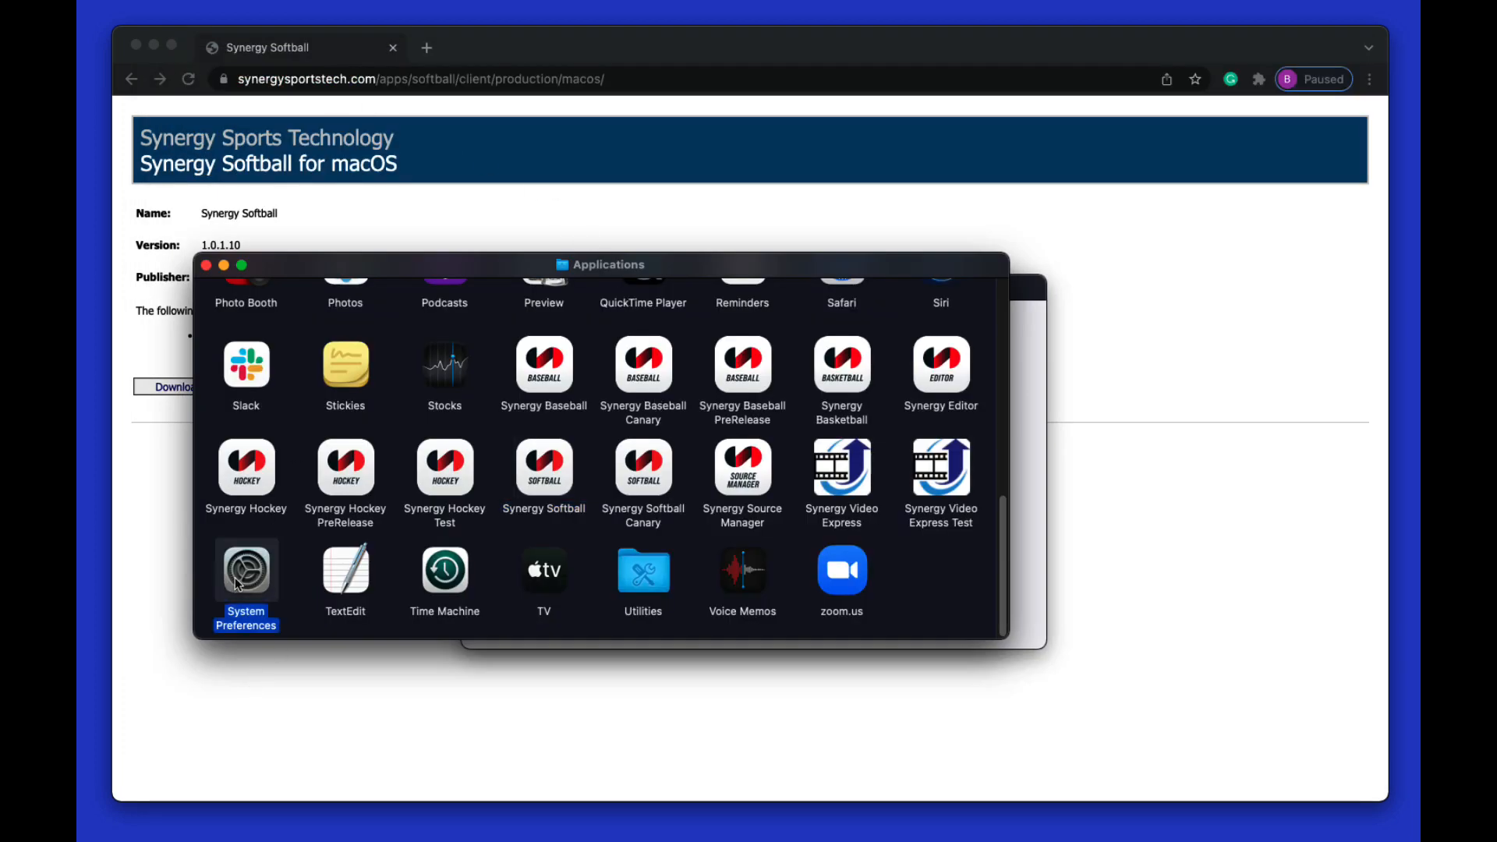
double_click(244, 571)
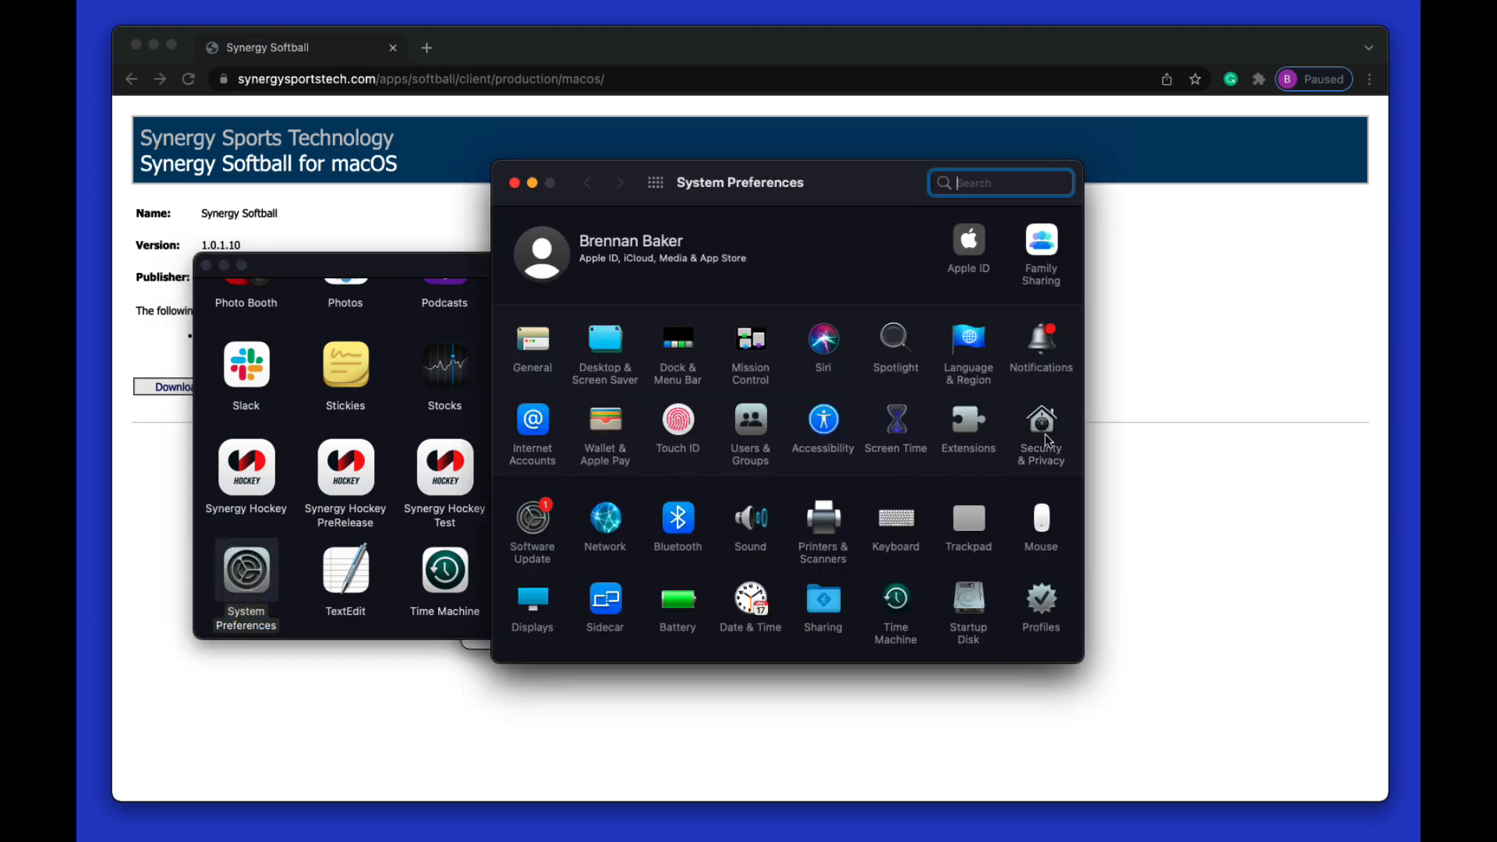
left_click(1040, 424)
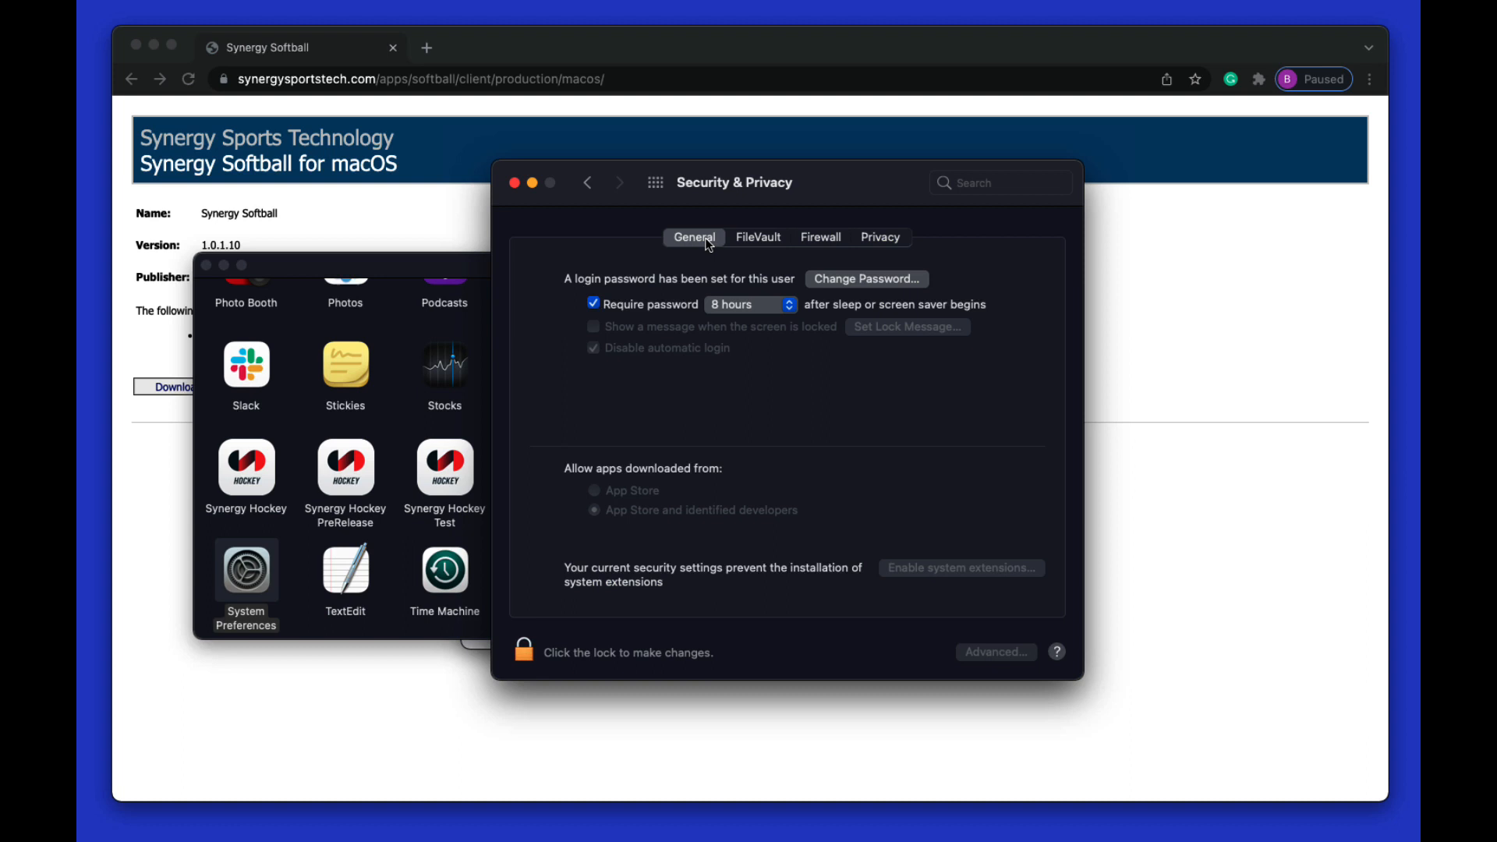
mouse_move(546, 436)
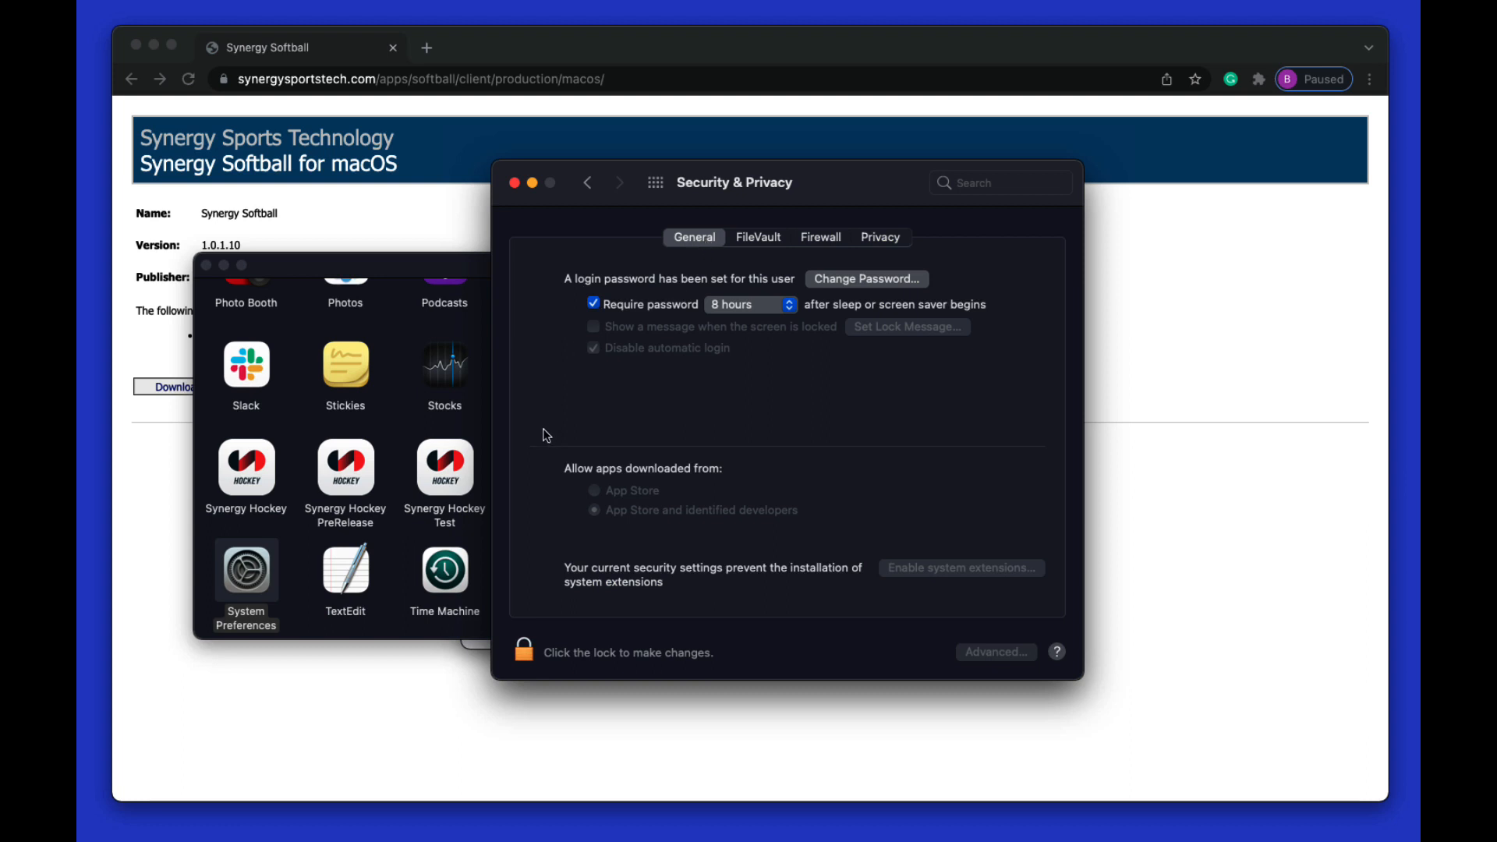
mouse_move(577, 479)
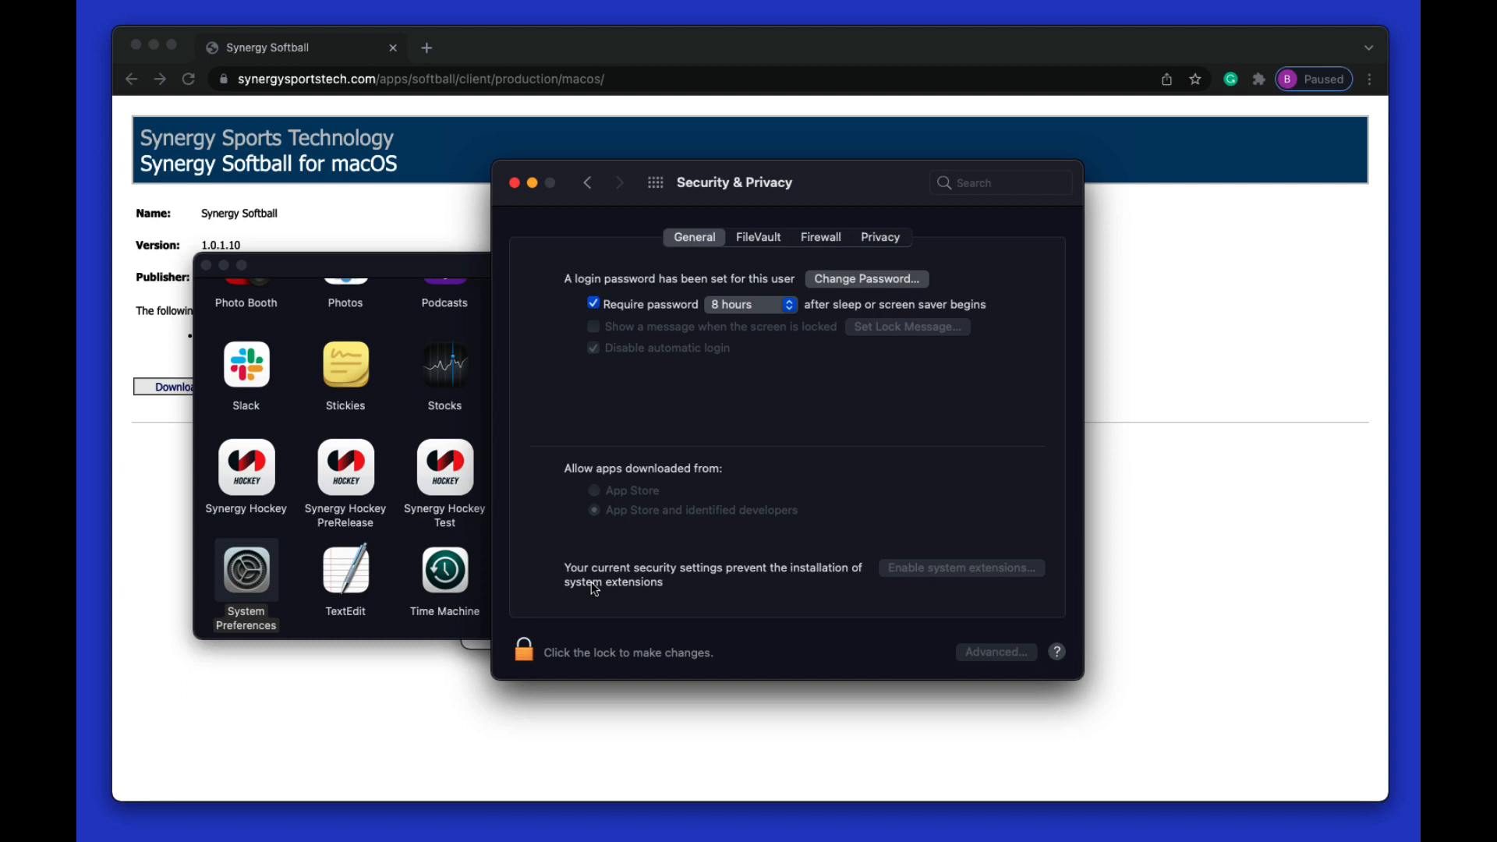
mouse_move(538, 552)
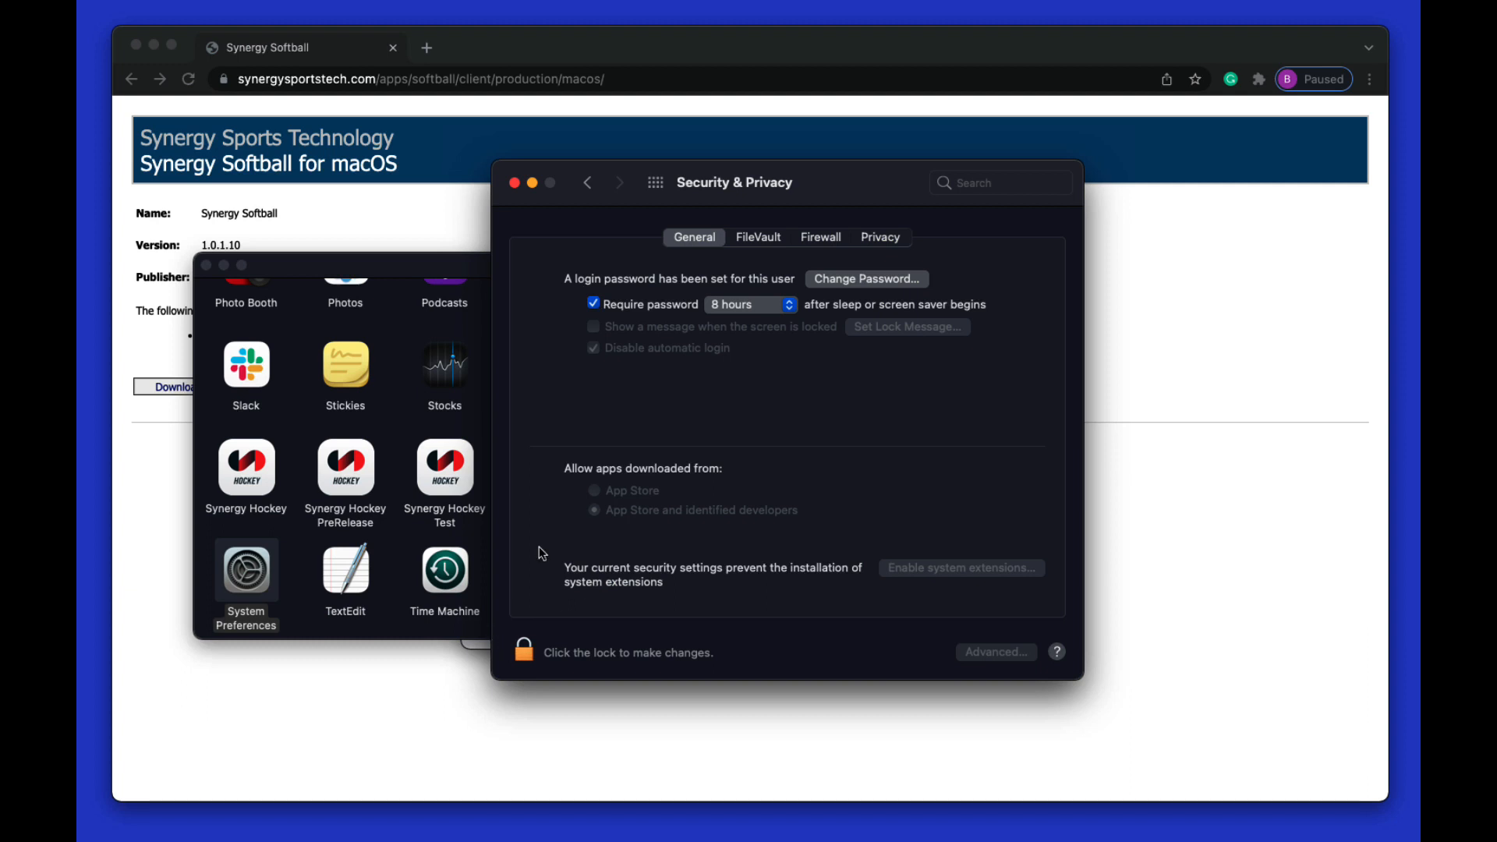
mouse_move(547, 206)
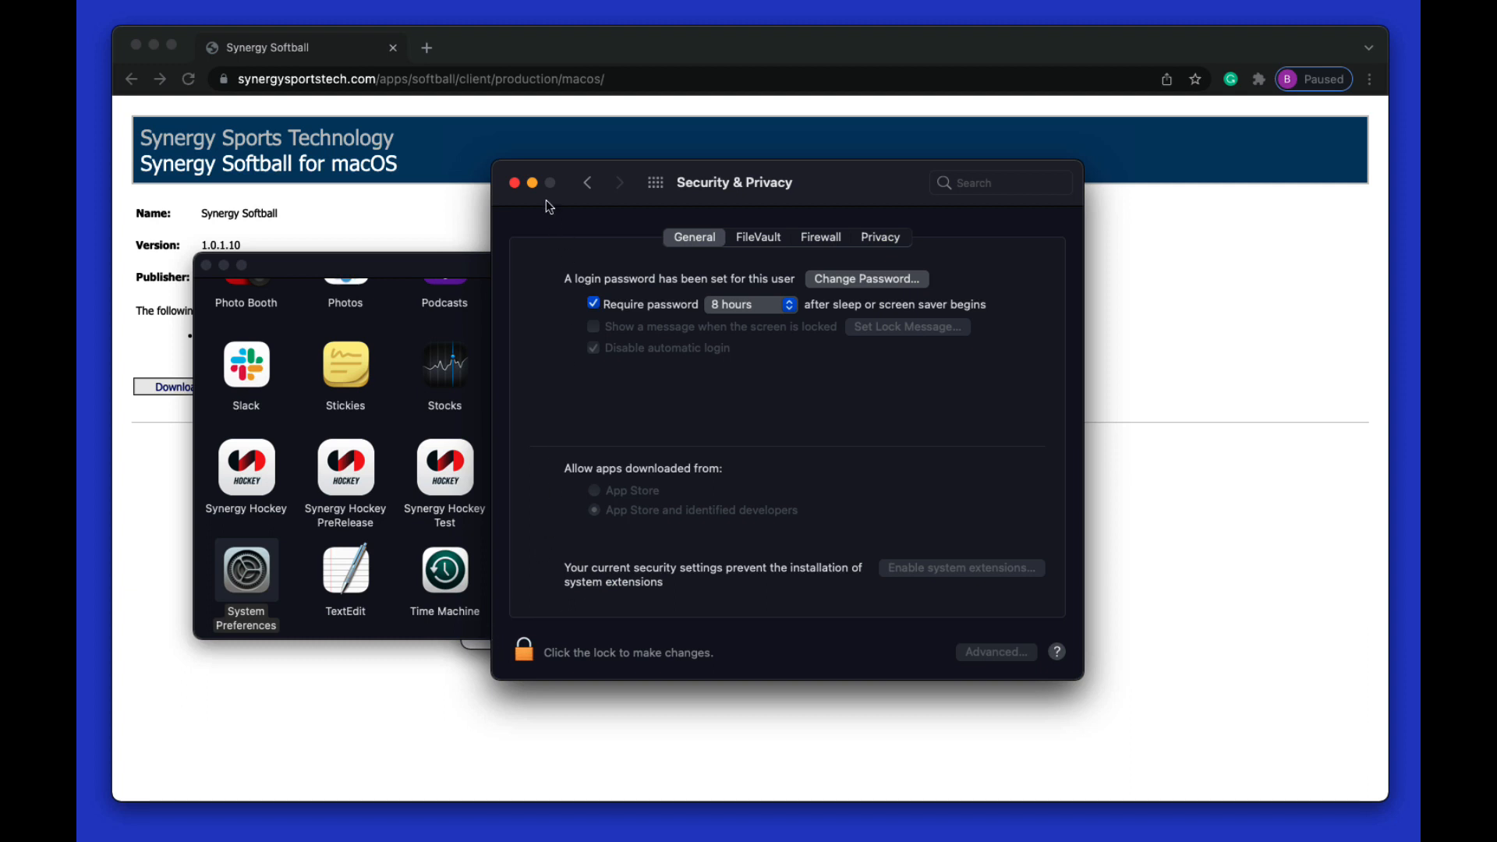